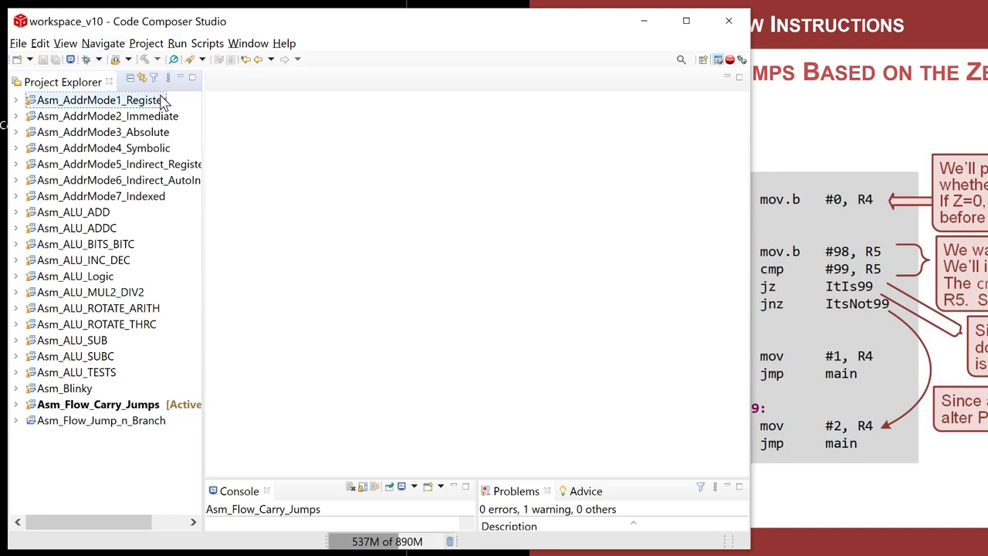
# Step: Create an empty assembly-only CCS project named Asm_Flow_Zero_Jumps for the MSP430FR2355
pyautogui.click(16, 43)
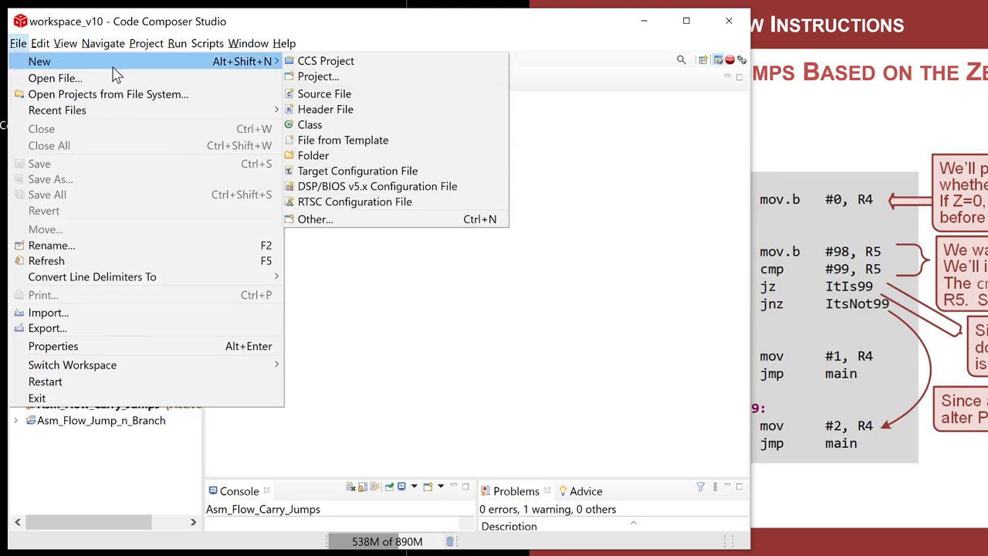
pyautogui.moveTo(326, 61)
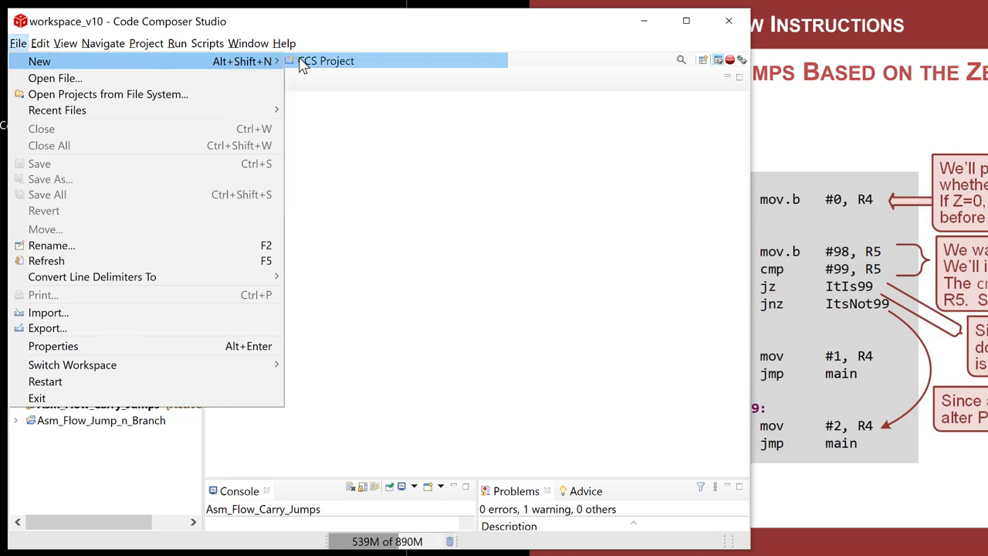
pyautogui.click(325, 61)
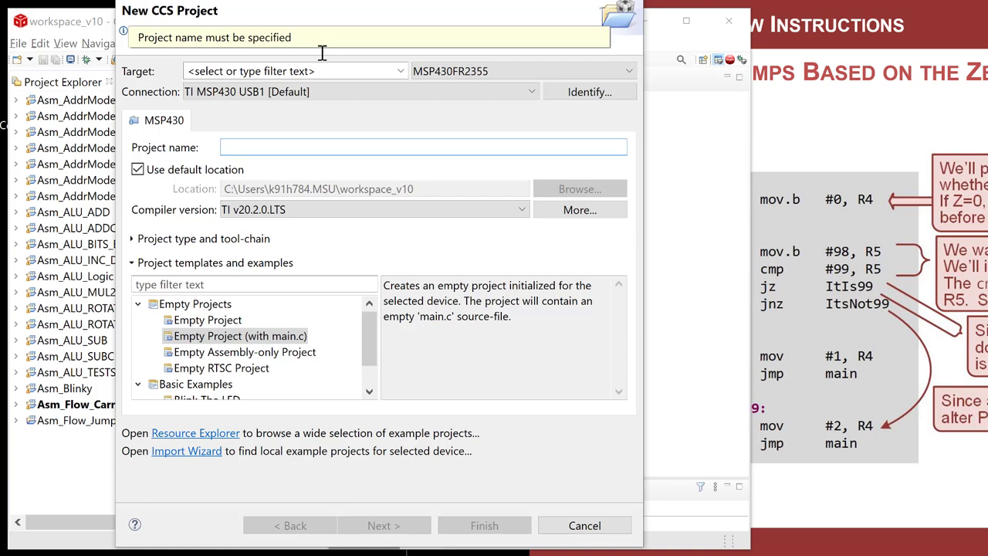
pyautogui.write('Asm_Flow_Zero_Ju')
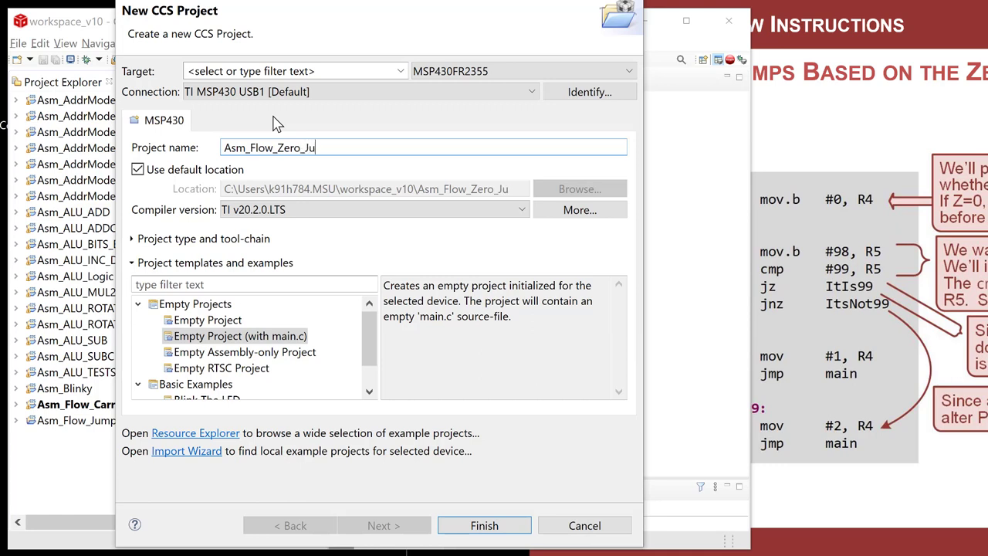
pyautogui.click(245, 351)
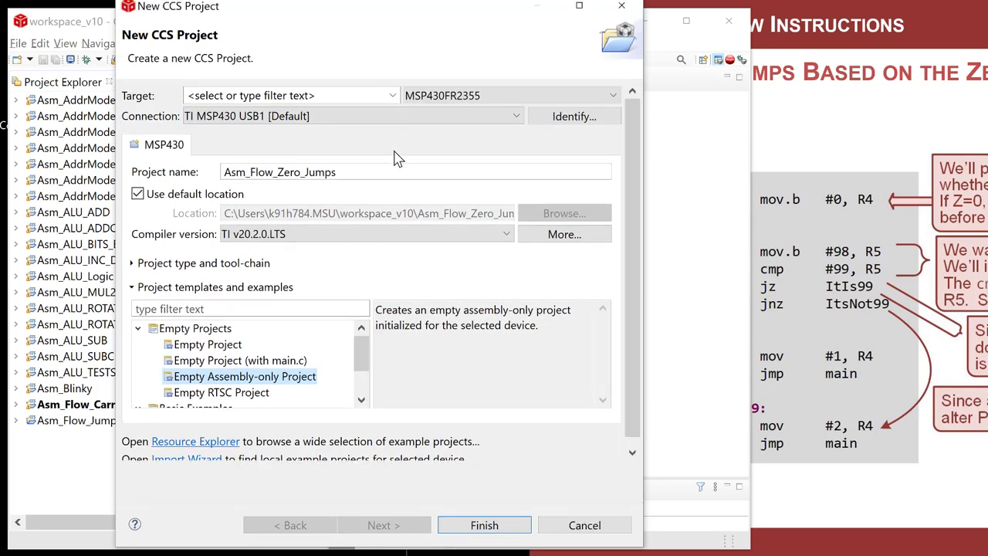
pyautogui.moveTo(484, 525)
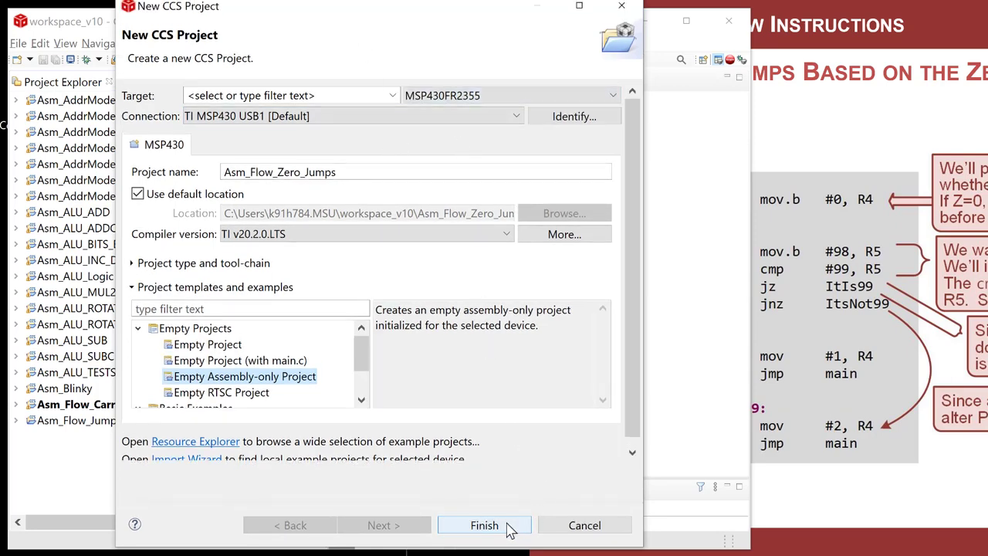
pyautogui.click(484, 525)
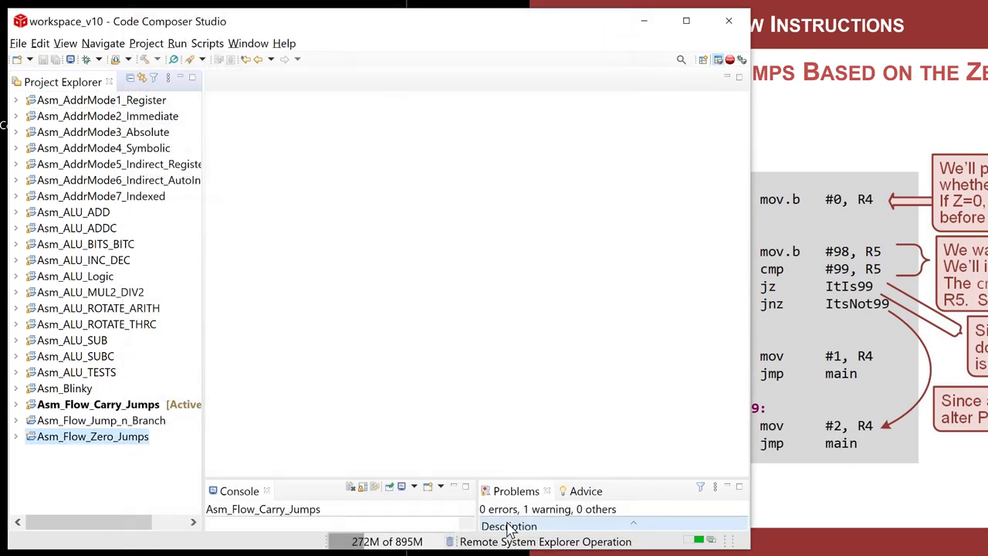
# Step: Open main.asm and add a blank line 27 under the Main loop here comment
pyautogui.doubleClick(93, 436)
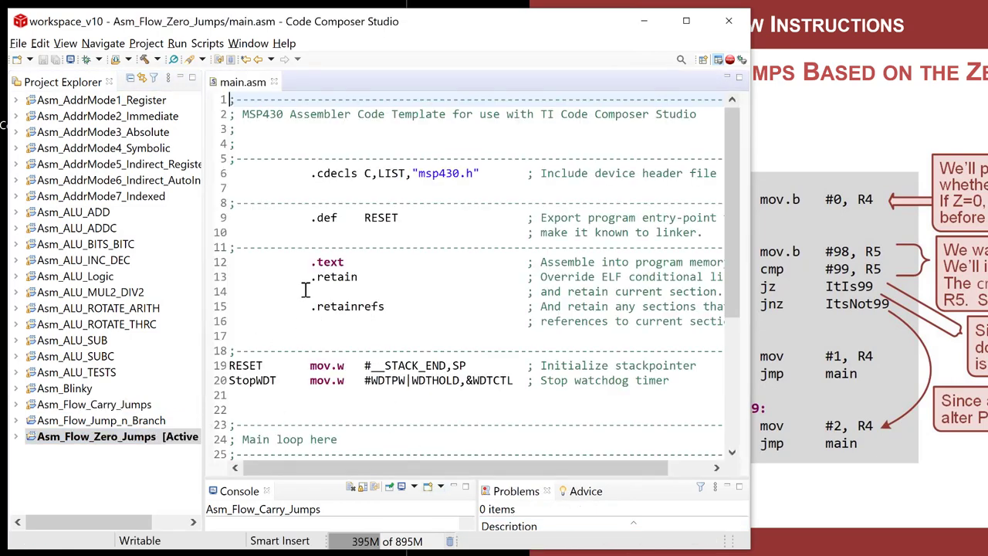
pyautogui.scroll(-3)
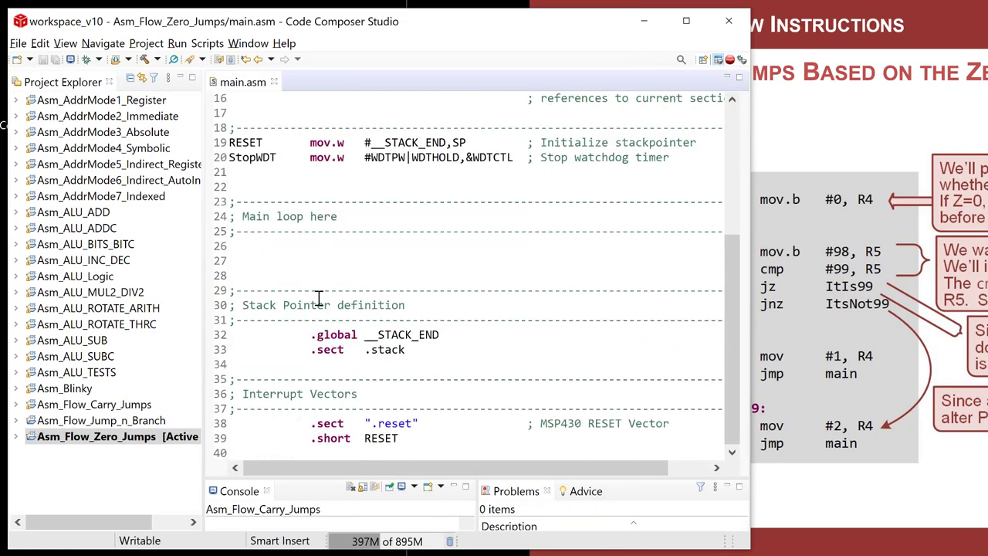
pyautogui.press('Enter')
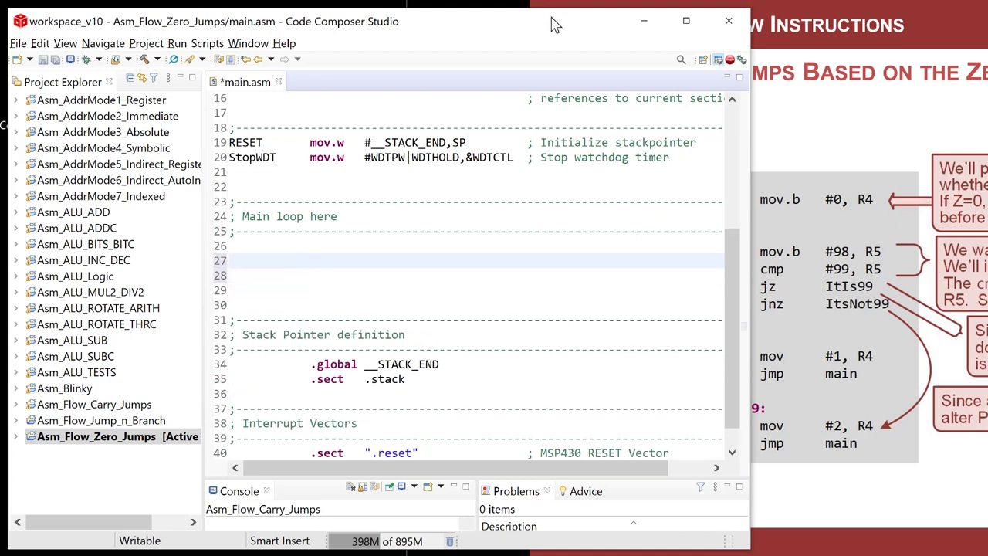
pyautogui.click(289, 260)
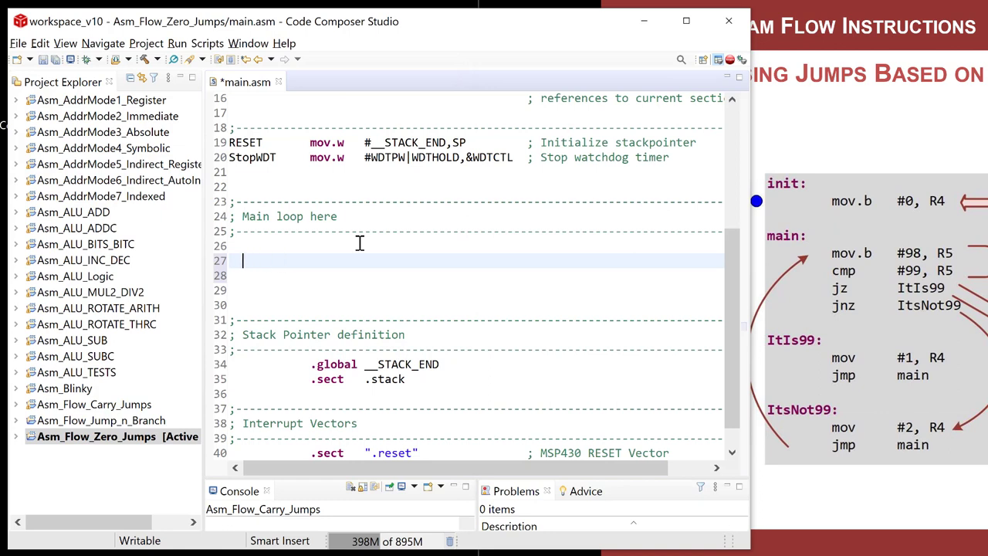
# Step: Add an init label that sets R4 to 0 with mov.b #0, R4
pyautogui.write('init:')
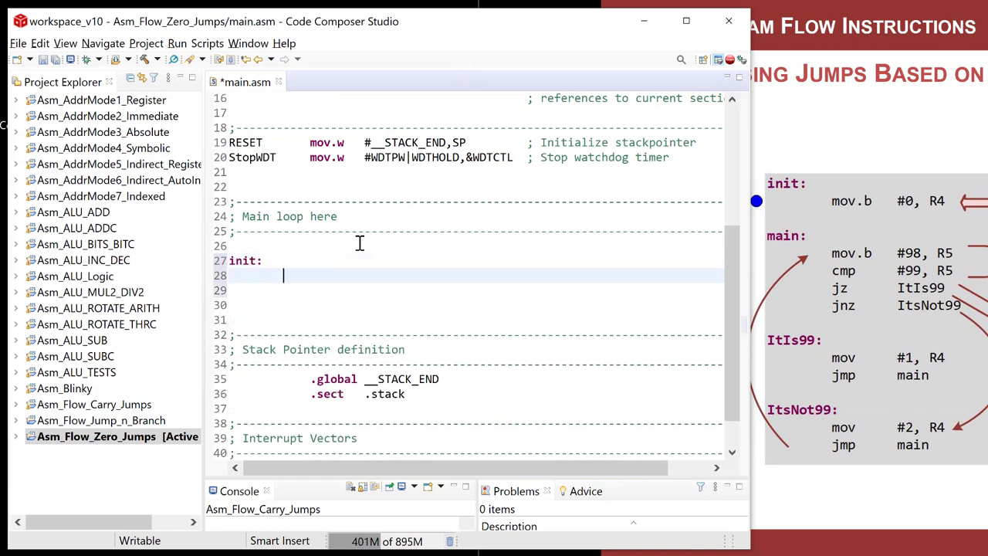
pyautogui.write('mov.b')
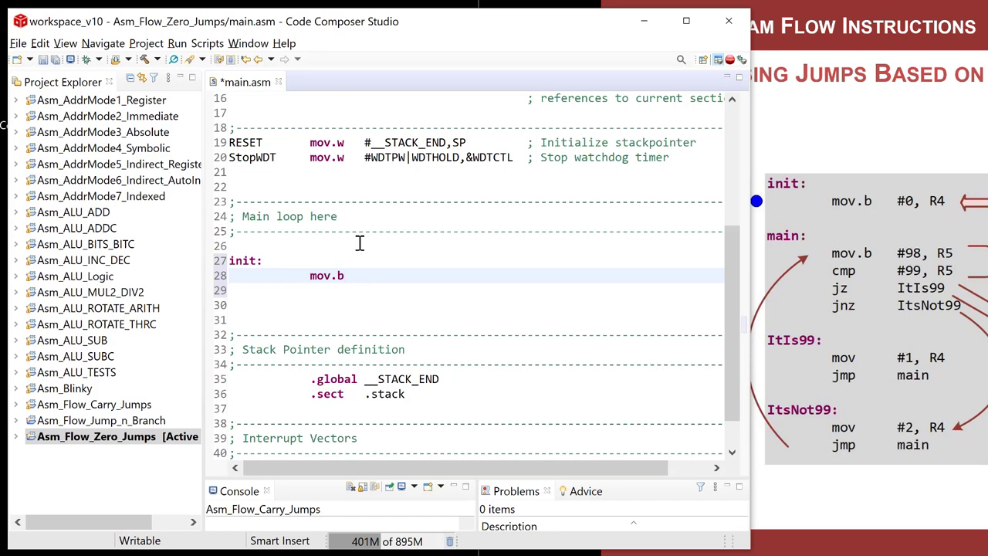
pyautogui.write('#')
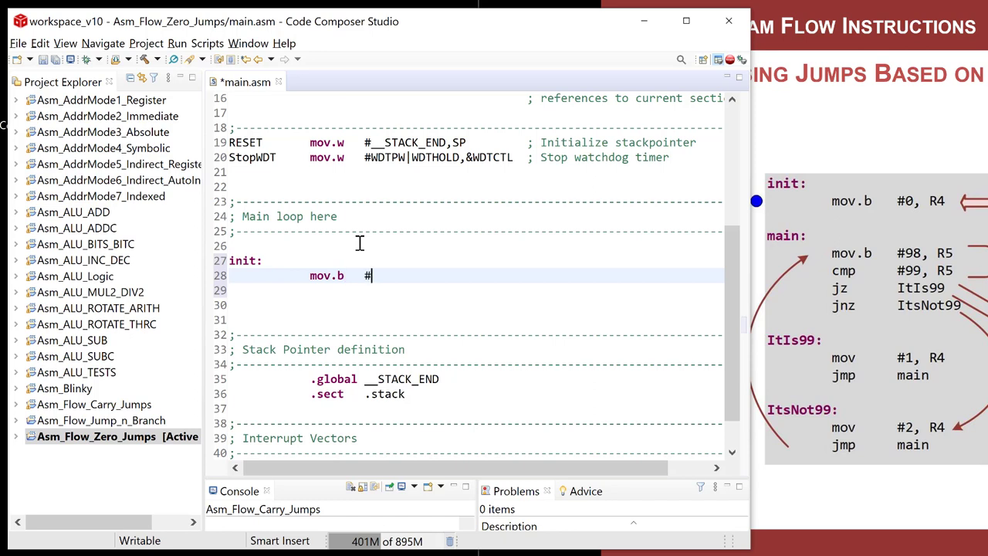
pyautogui.write('0, R4')
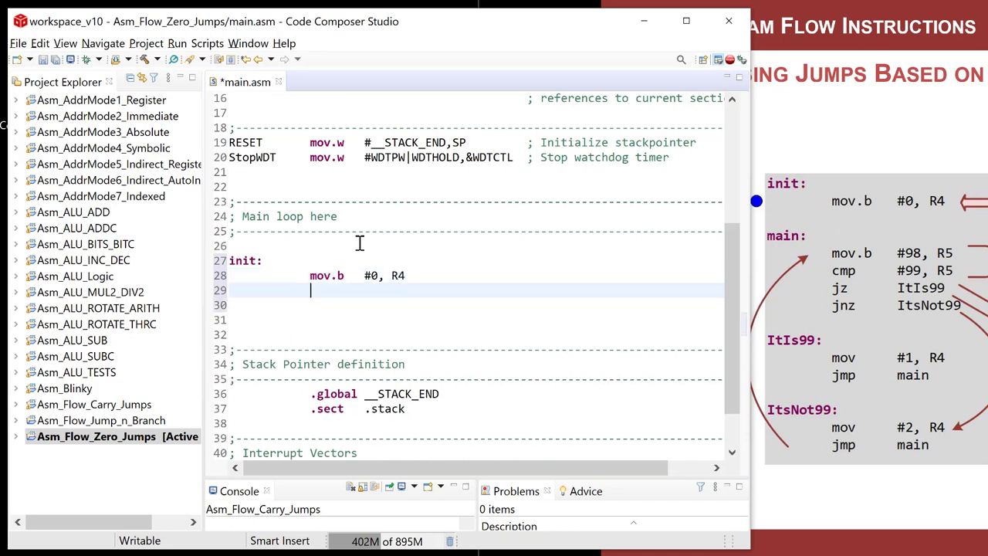
# Step: Add a main label loading 98 into R5, and begin a cmp line
pyautogui.write('main:')
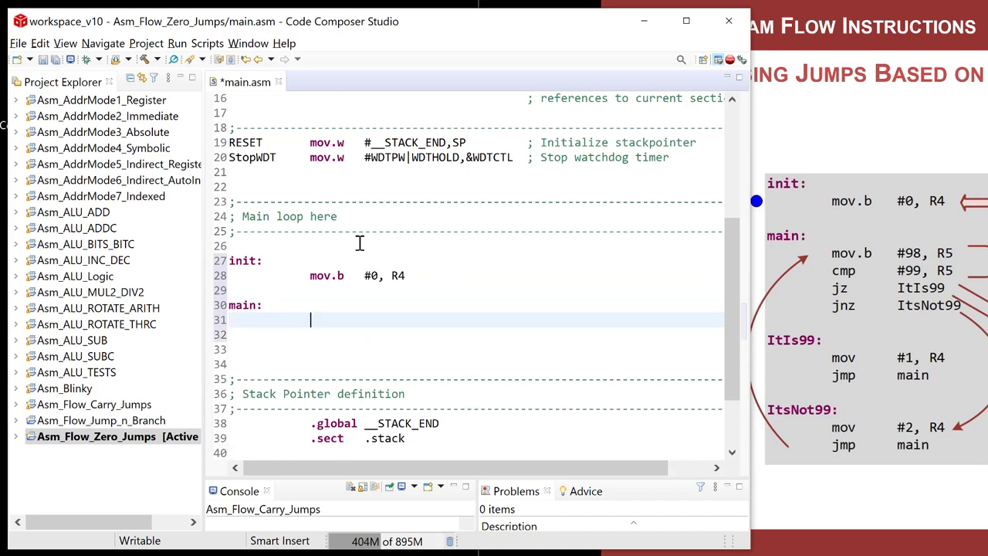
pyautogui.write('mov.b')
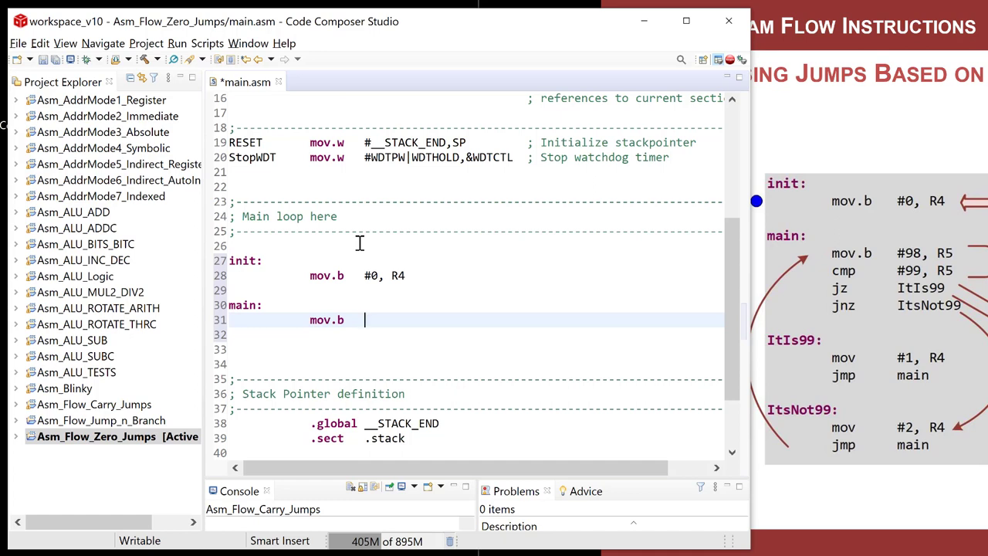
pyautogui.write('#')
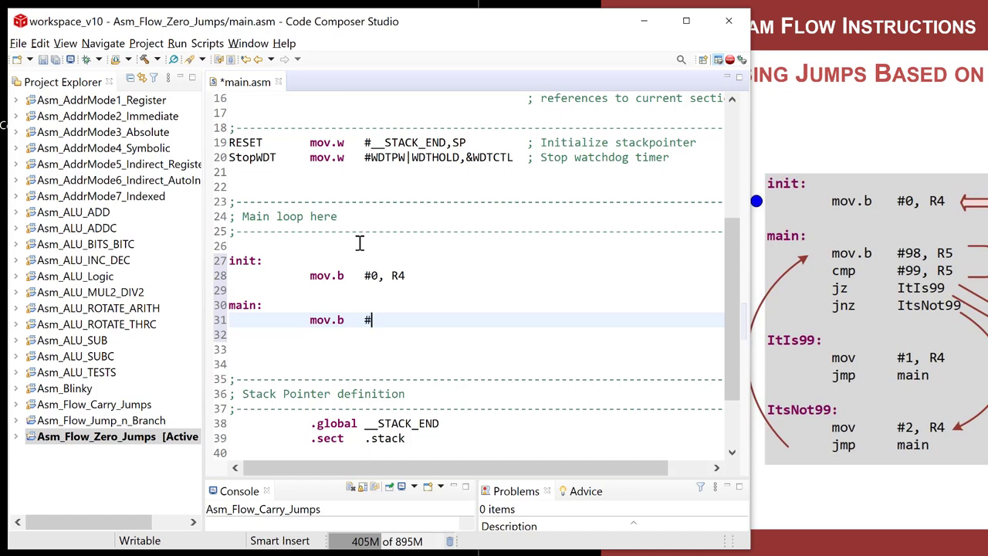
pyautogui.write('98, R5')
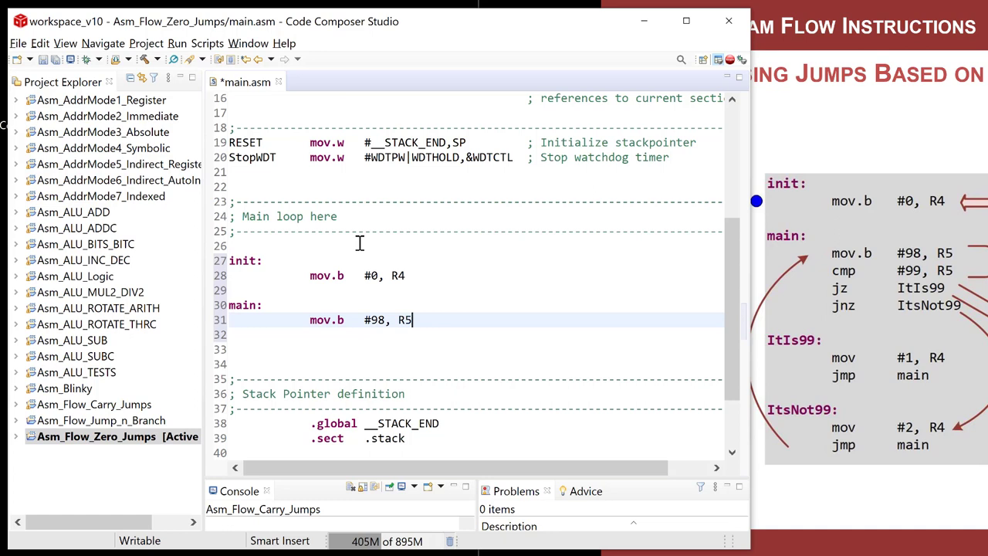
pyautogui.write('cmp')
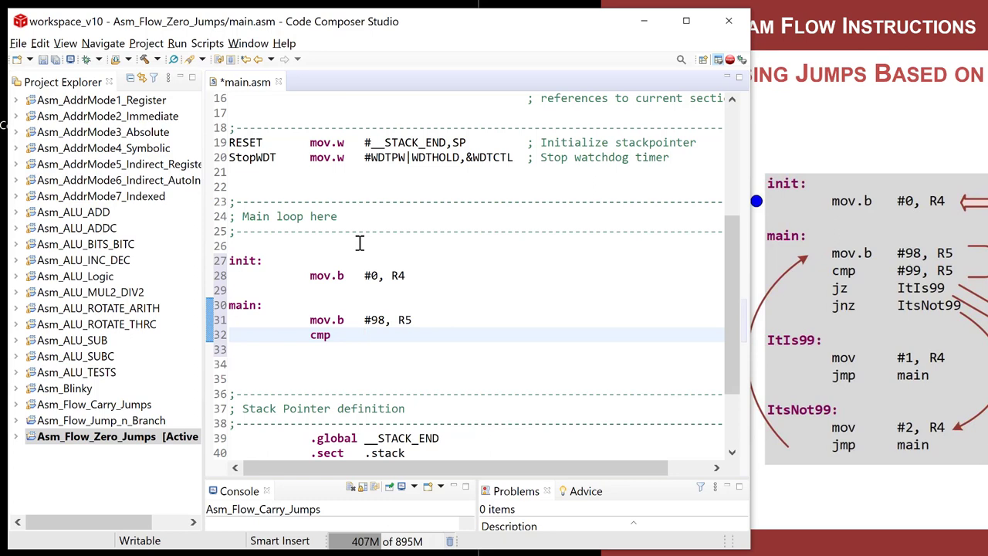
# Step: Complete cmp #99, R5 with the comment 'is R5=99? R5-99, Is Z=1?', highlighting R5
pyautogui.write('#99,')
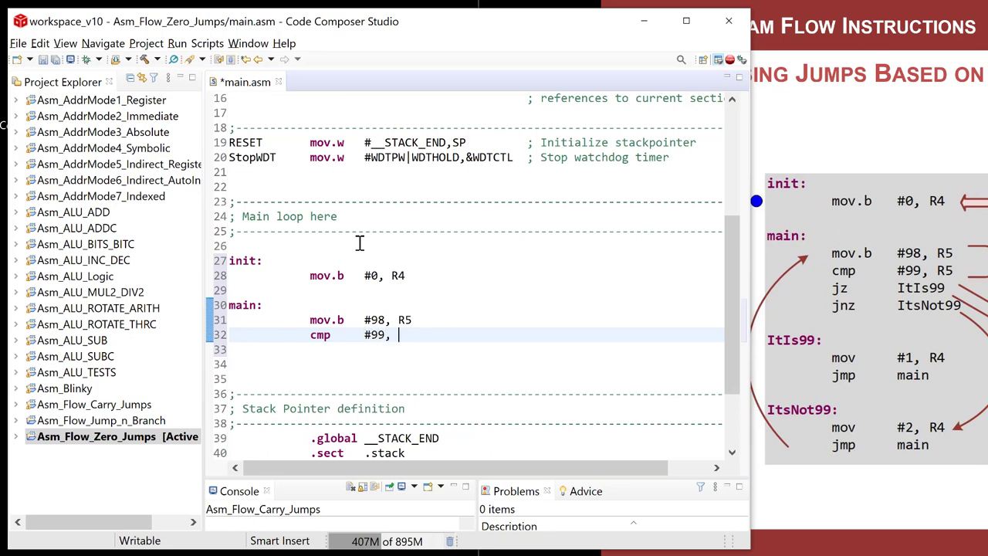
pyautogui.write('R5                   ;')
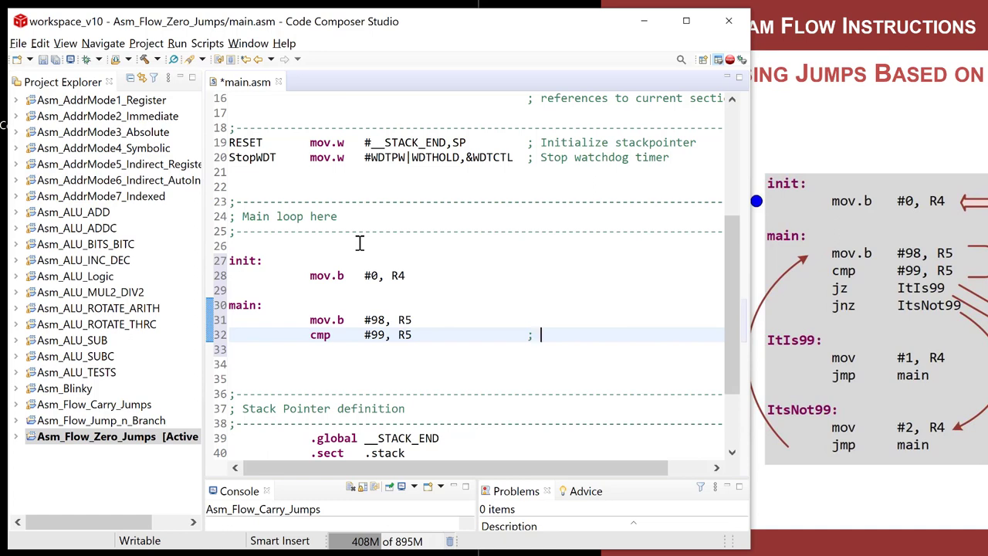
pyautogui.write('is R5')
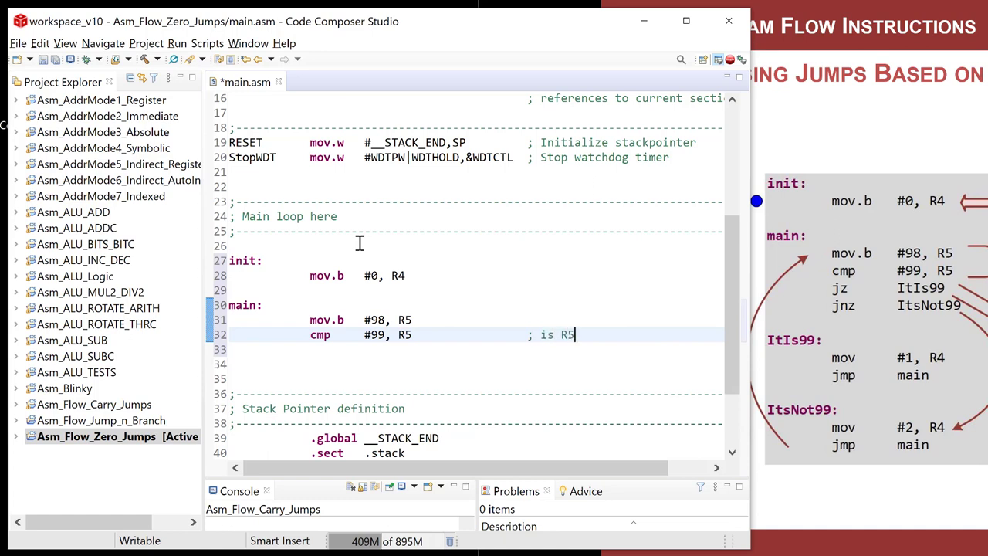
pyautogui.write('=99?')
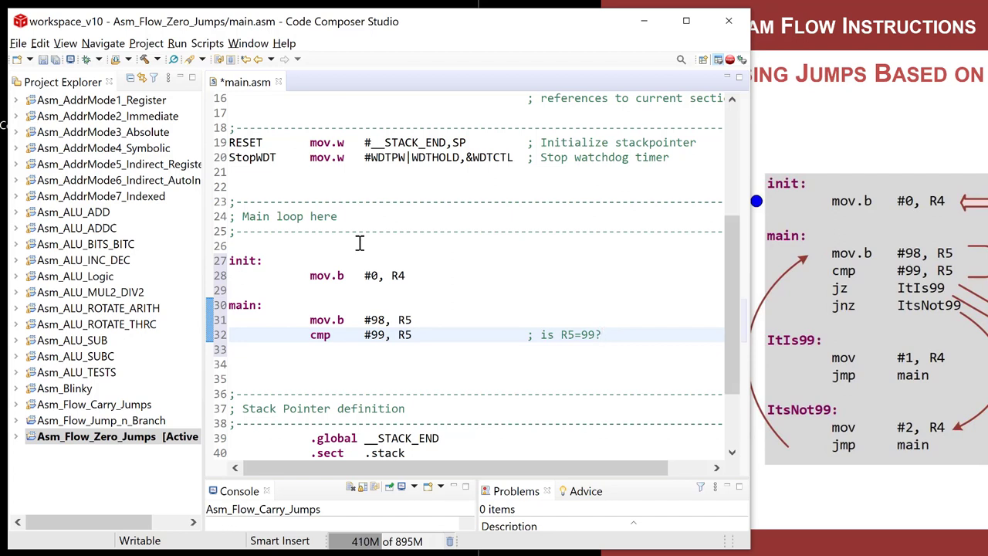
pyautogui.write('R')
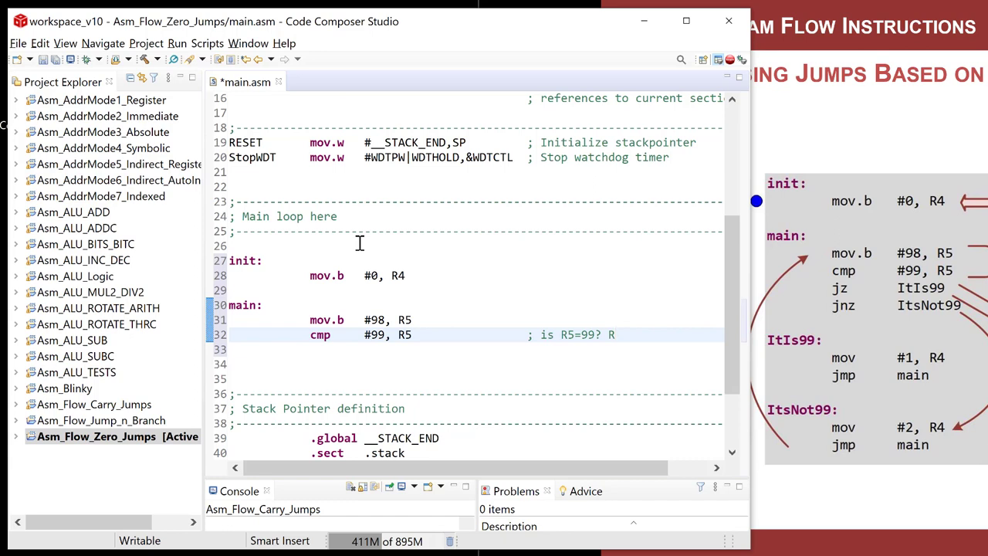
pyautogui.write('5=')
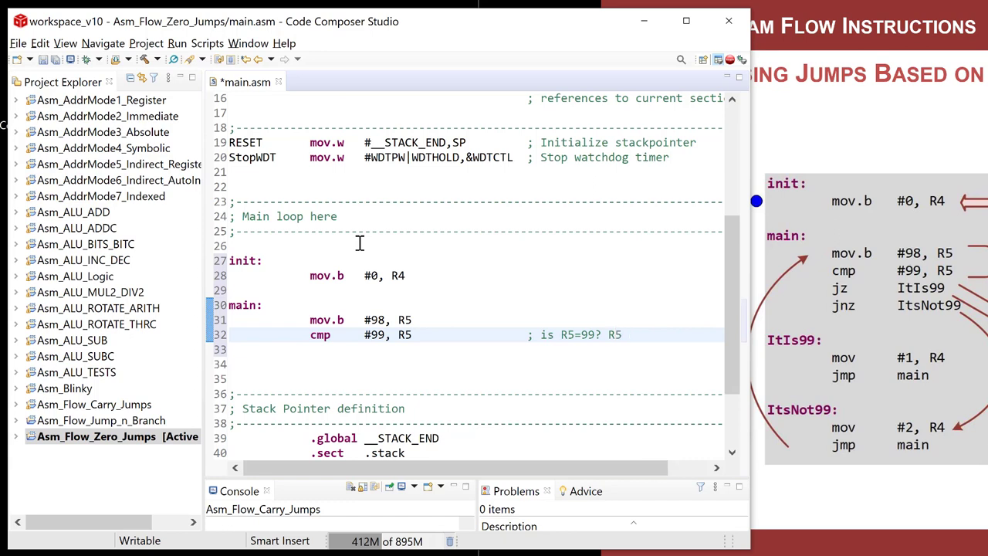
pyautogui.write('-99')
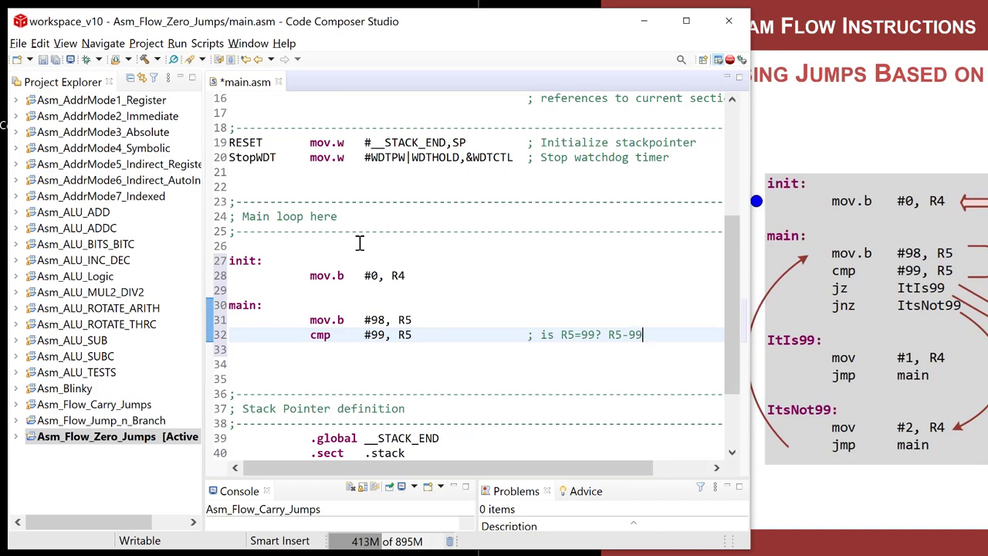
pyautogui.write(', Is')
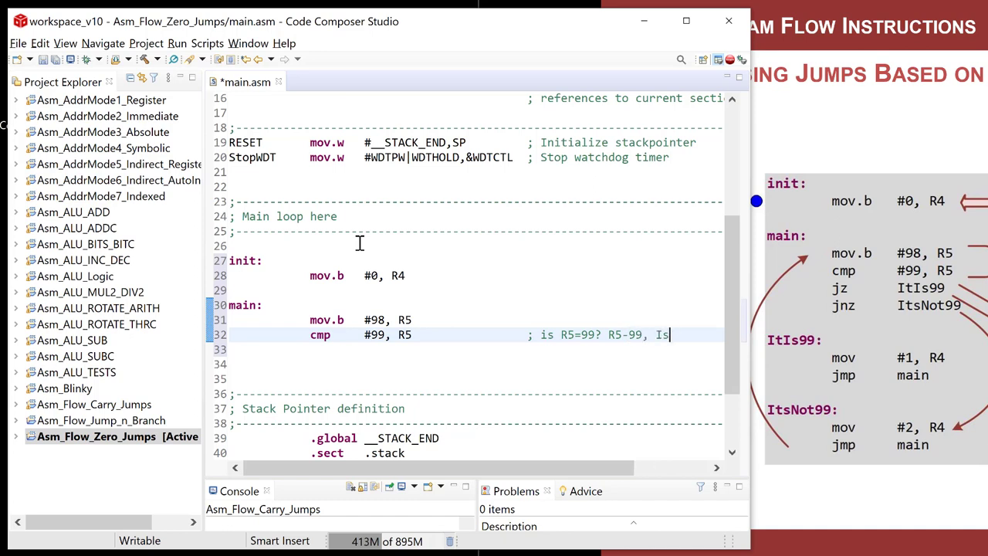
pyautogui.write('Z=0?')
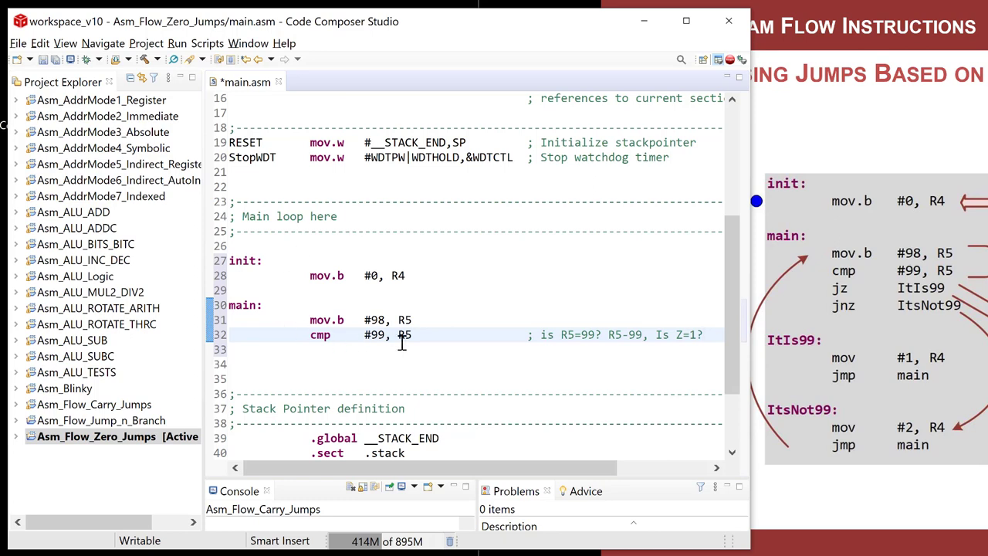
pyautogui.doubleClick(404, 334)
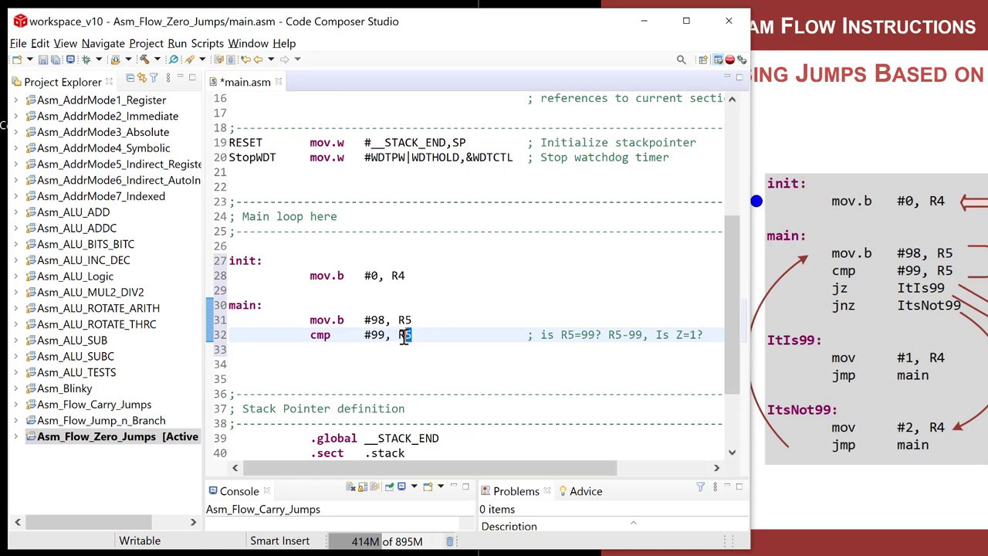
pyautogui.doubleClick(404, 334)
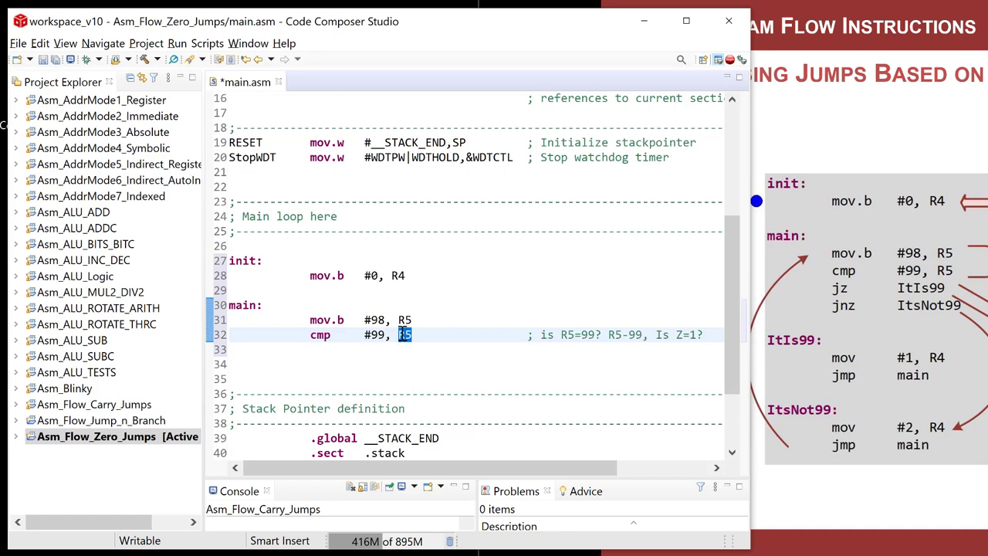
pyautogui.moveTo(681, 334)
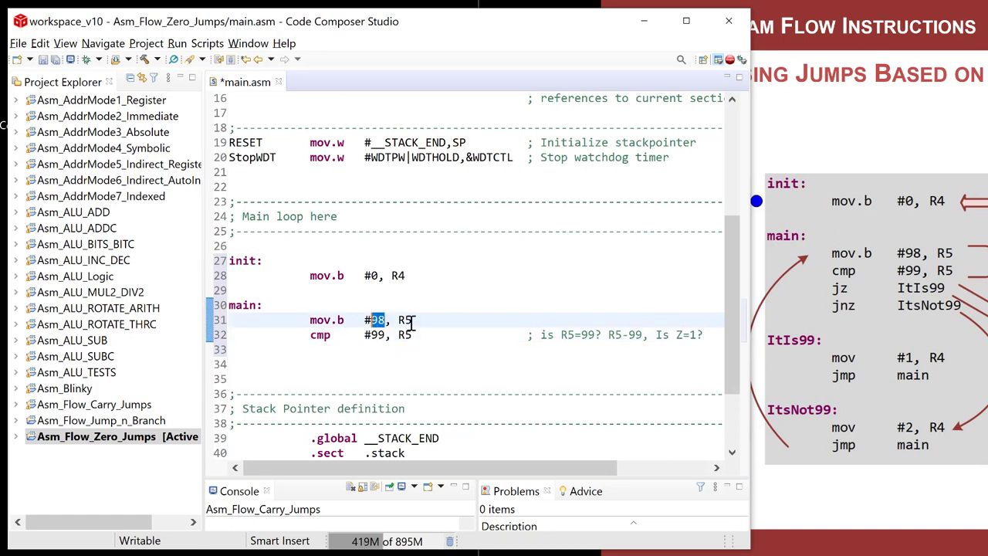
pyautogui.moveTo(392, 340)
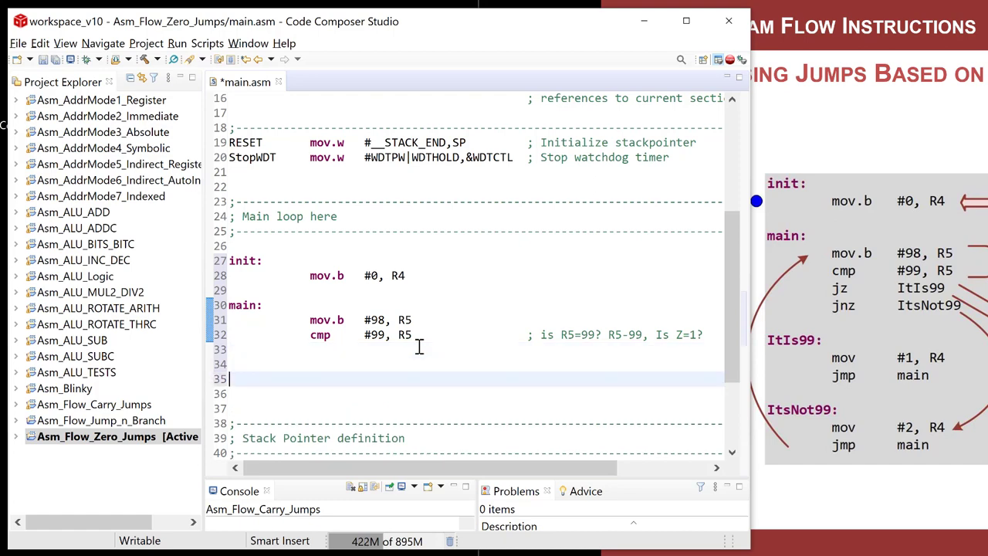
# Step: Add jz ItIs99 commented Z=1 on the line below the compare
pyautogui.scroll(-3)
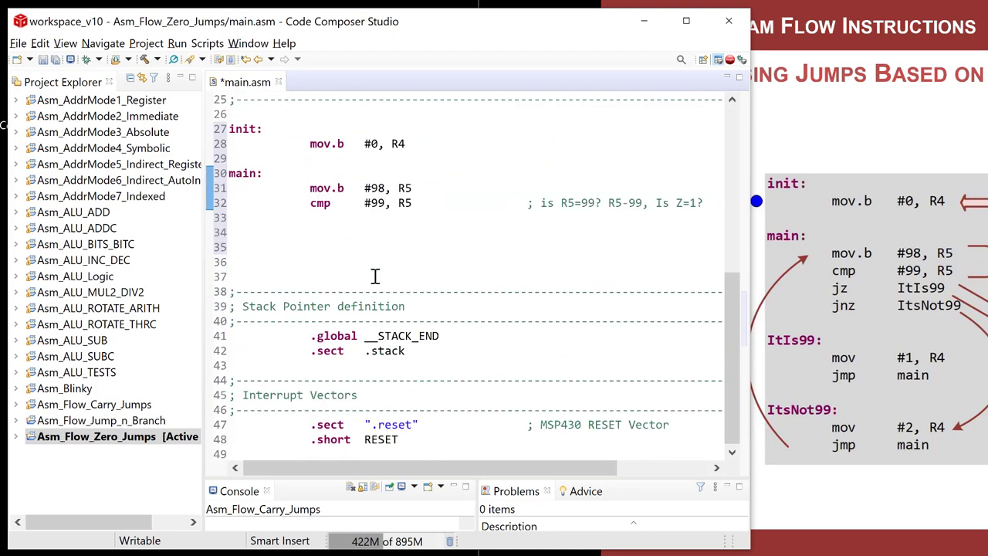
pyautogui.click(311, 202)
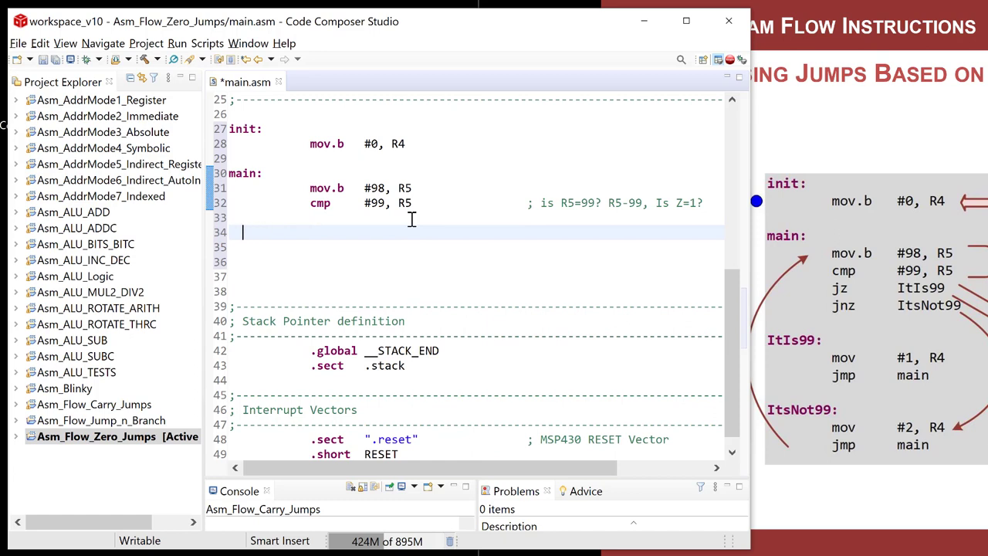
pyautogui.write('jz')
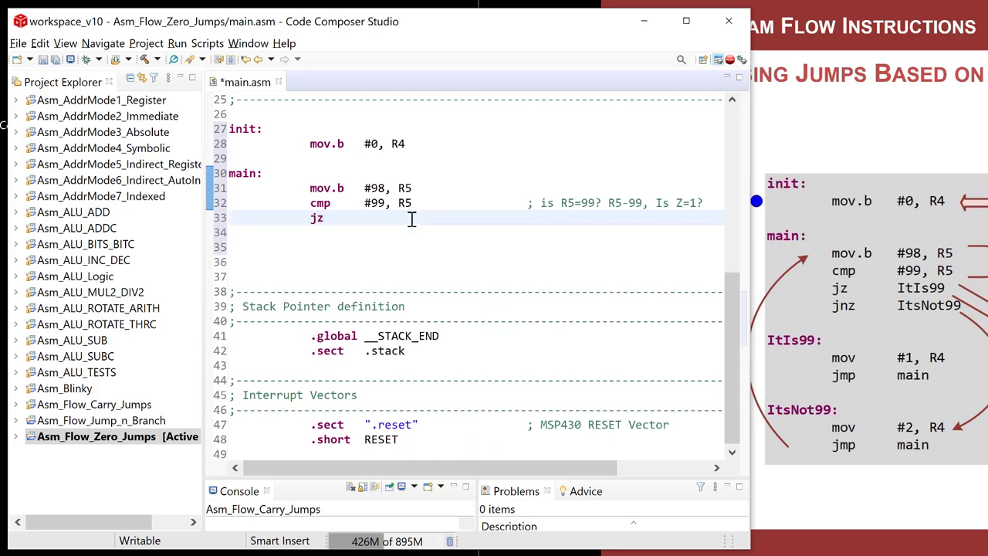
pyautogui.write('InIs')
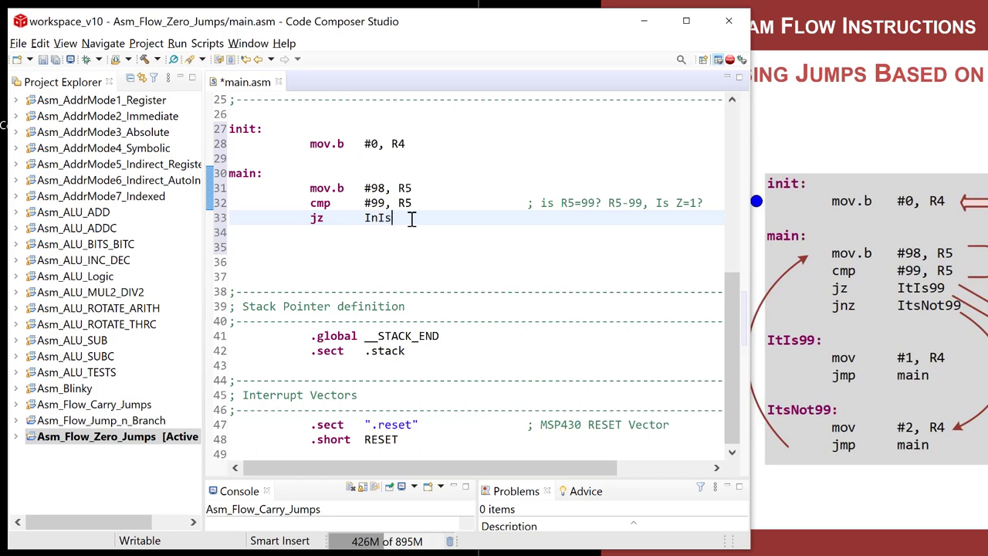
pyautogui.write('99')
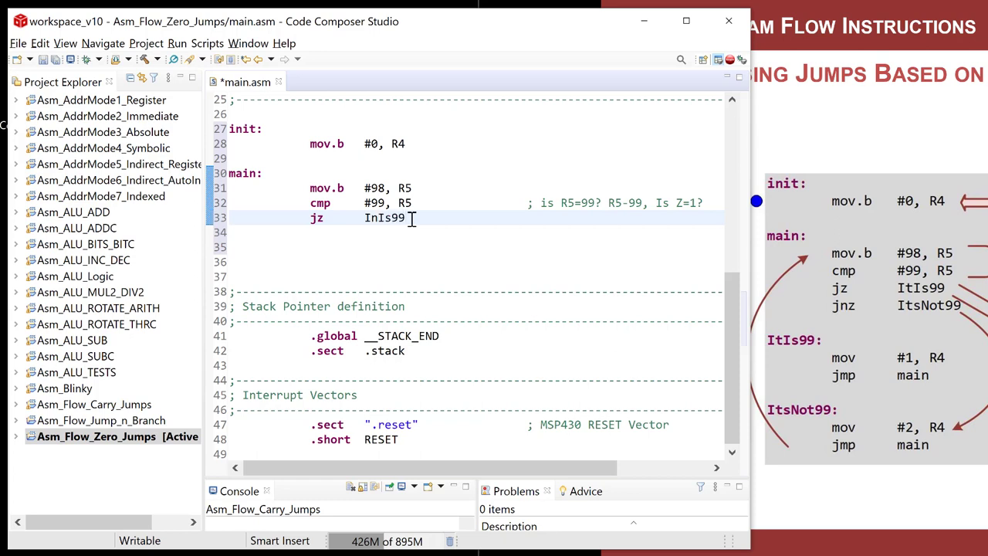
pyautogui.write('/')
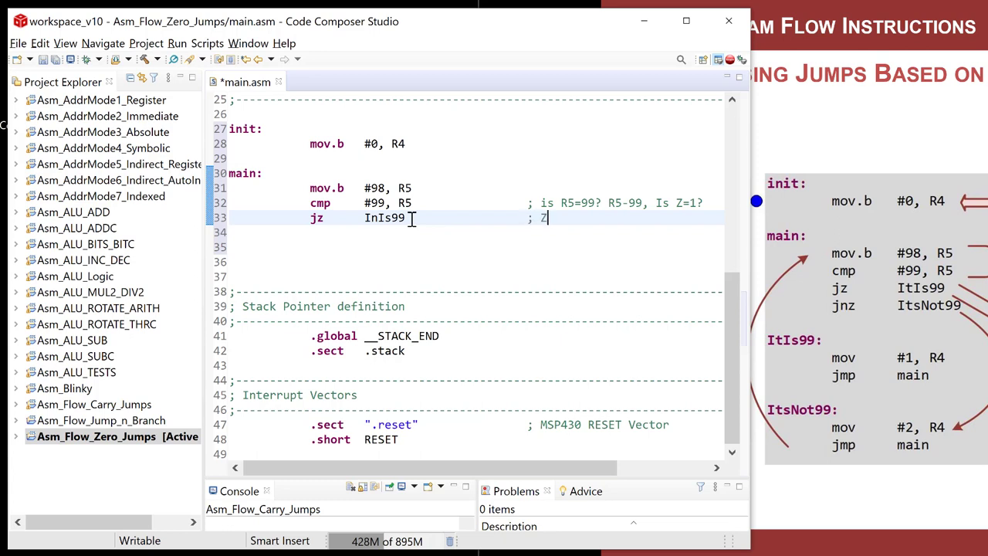
pyautogui.write('=1')
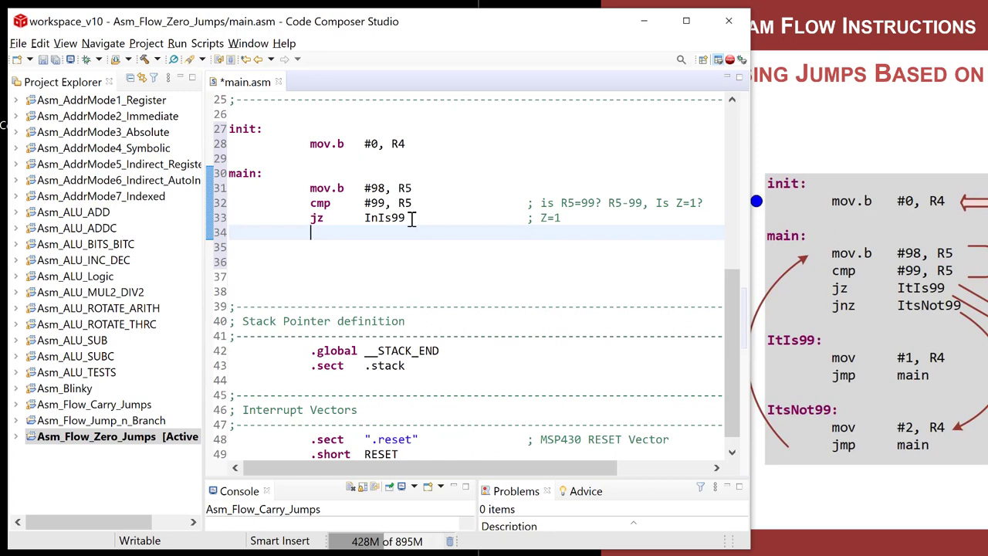
# Step: Start the jnz ItsNot99 line beneath the jz
pyautogui.write('jnz')
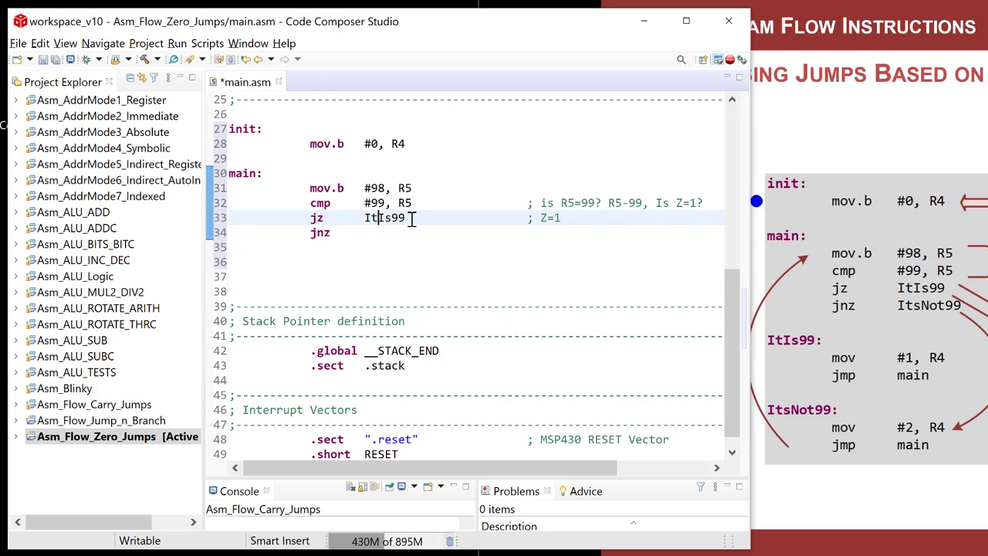
pyautogui.write('It')
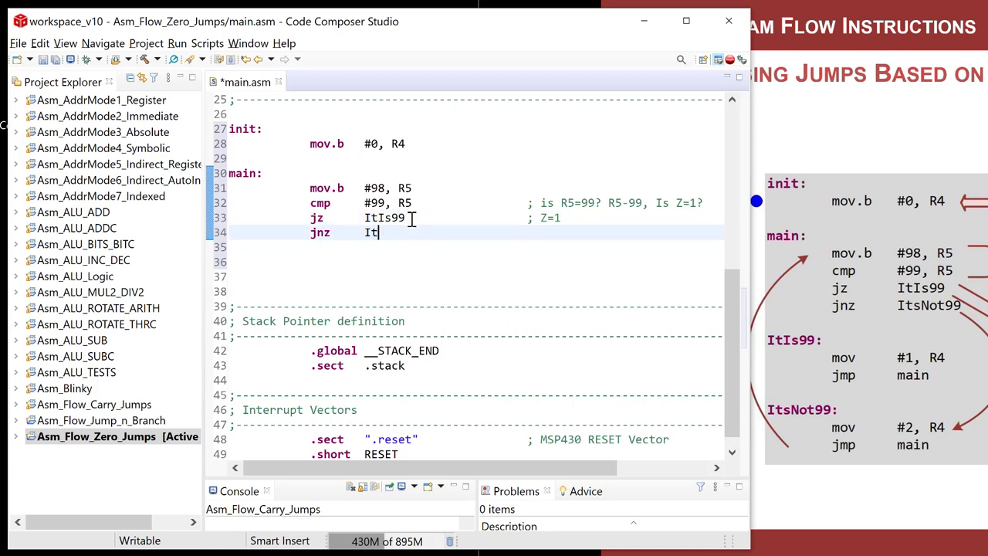
pyautogui.write('Is')
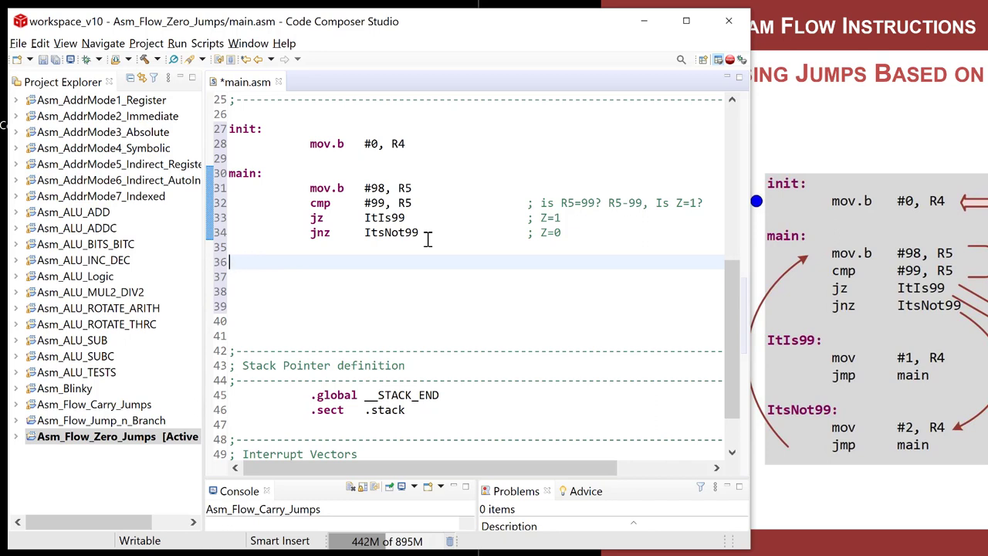
# Step: Add the ItIs99 label setting R4 to 1 with mov.b and jumping back to main
pyautogui.write('I')
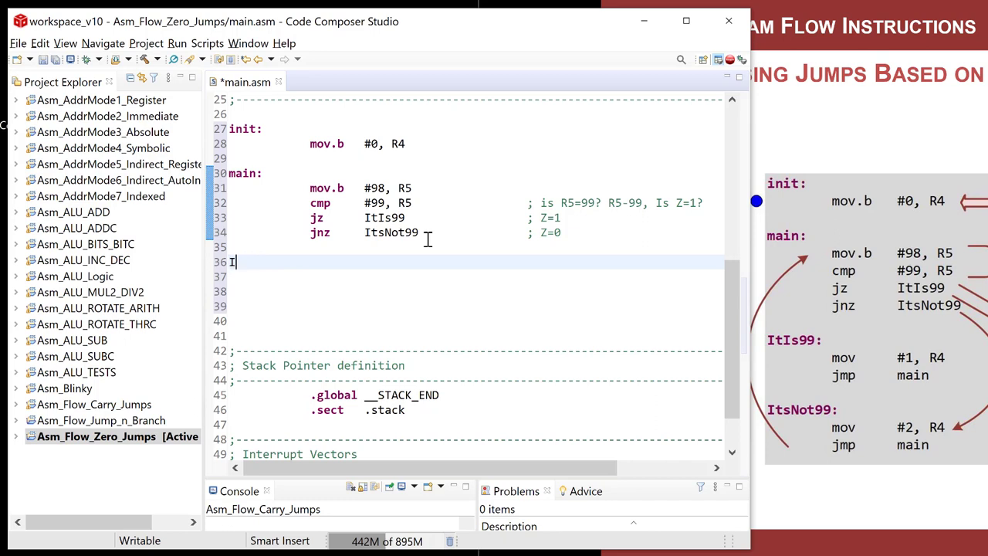
pyautogui.write('tIs99:')
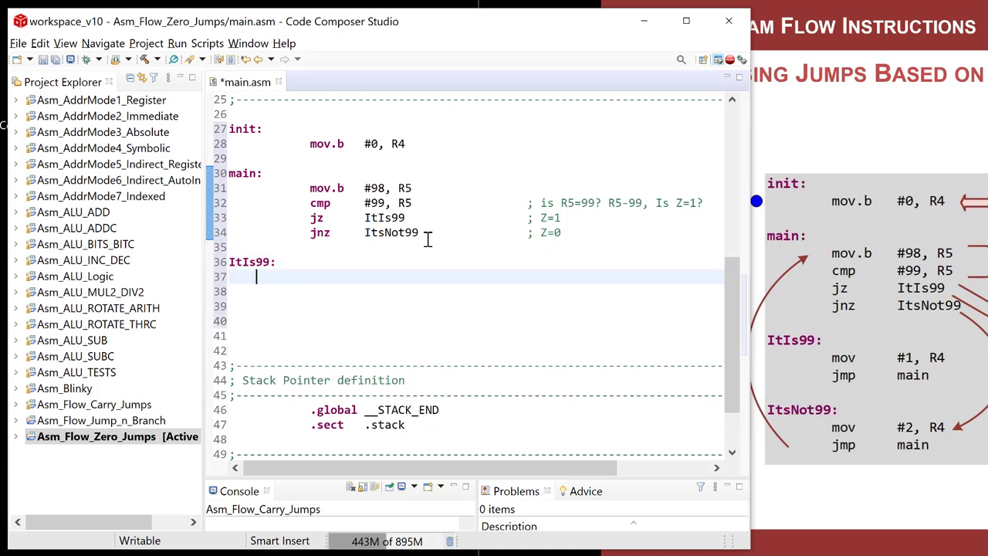
pyautogui.write('mo')
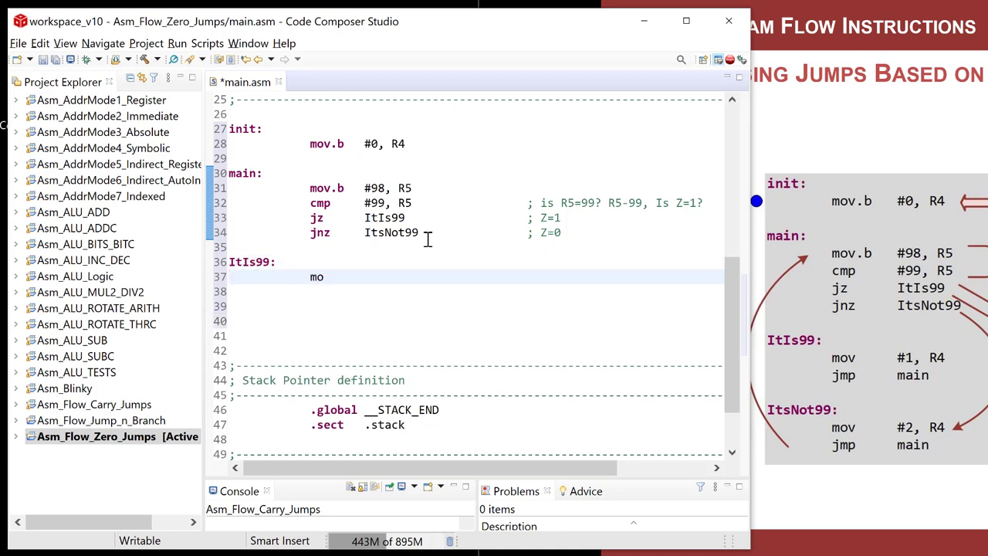
pyautogui.write('v.b')
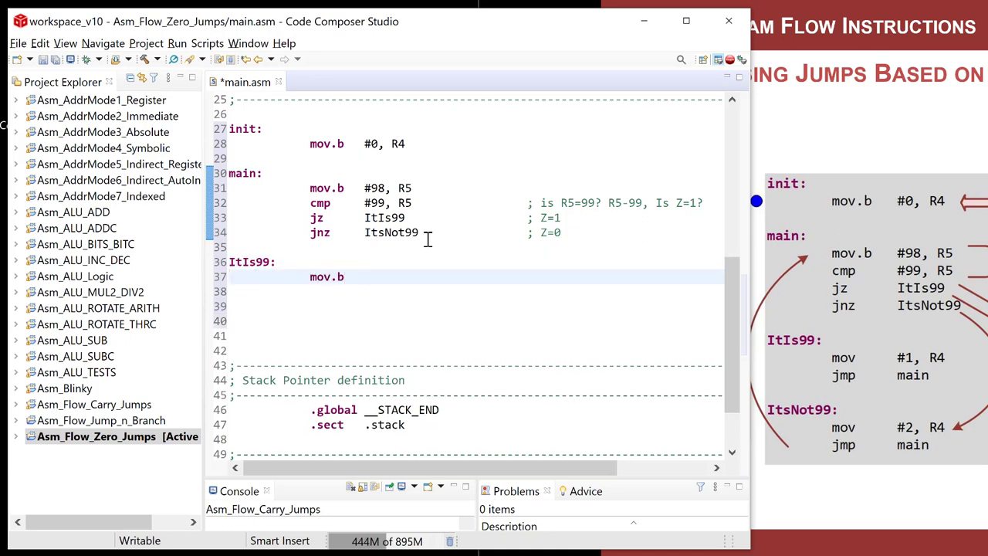
pyautogui.write('#1, R4')
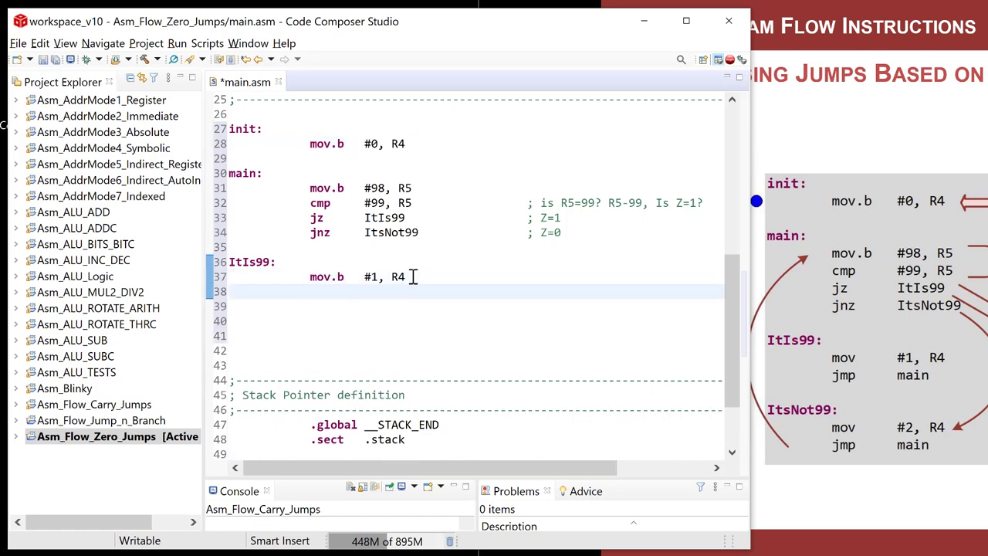
pyautogui.write('jmp')
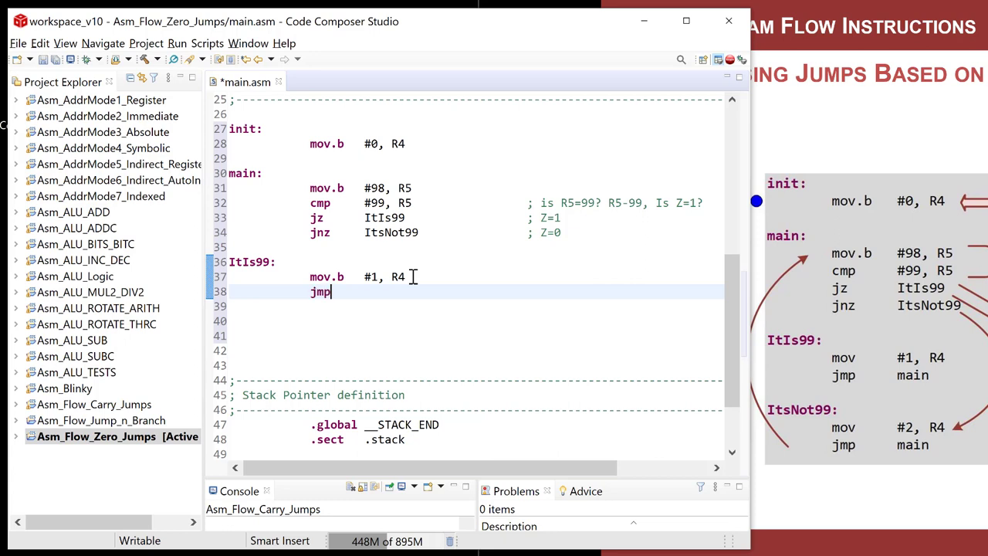
pyautogui.moveTo(385, 282)
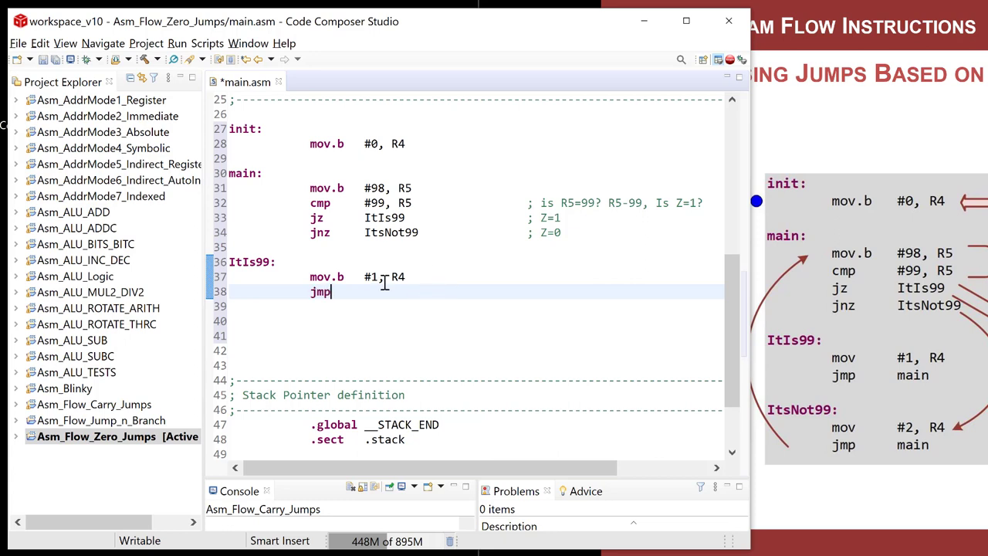
pyautogui.write('main')
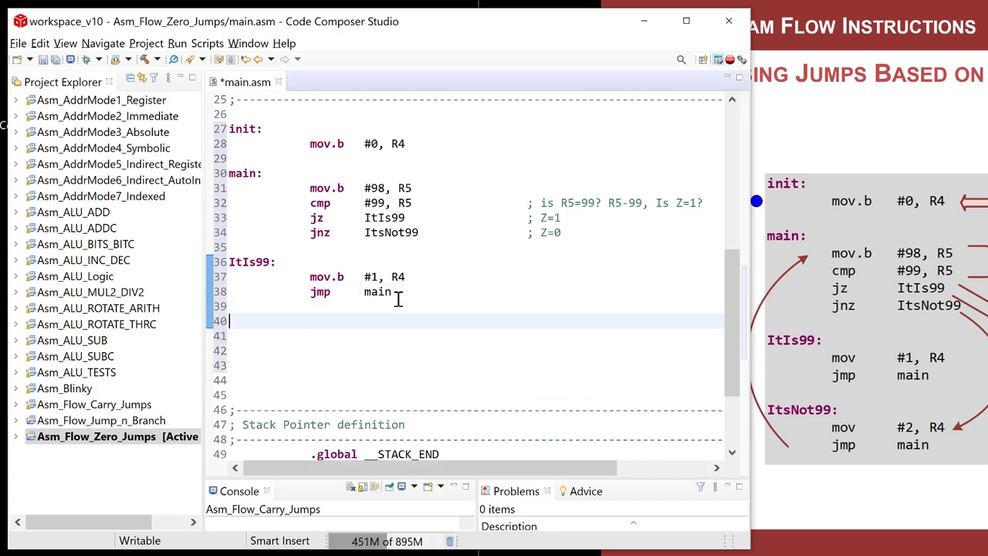
# Step: Add the ItsNot99 label setting R4 to 2 and jumping back to main
pyautogui.write('ItsNot99:')
pyautogui.click(476, 335)
pyautogui.write('m')
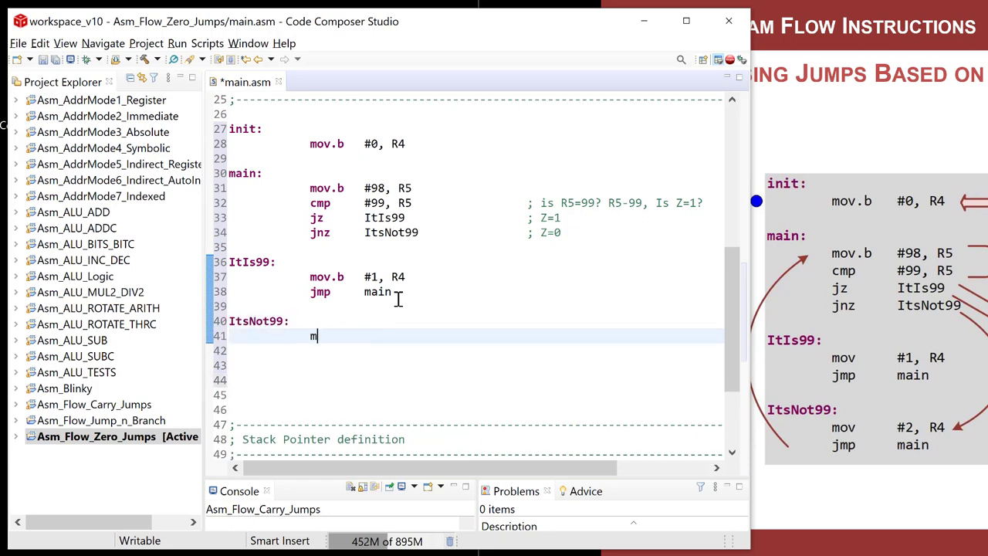
pyautogui.write('ov.b')
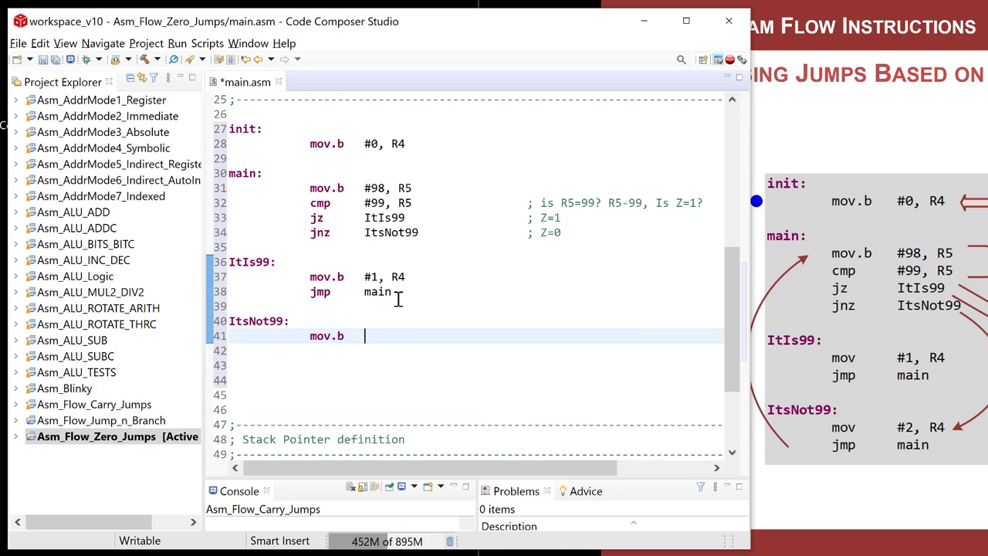
pyautogui.write('#2, R4')
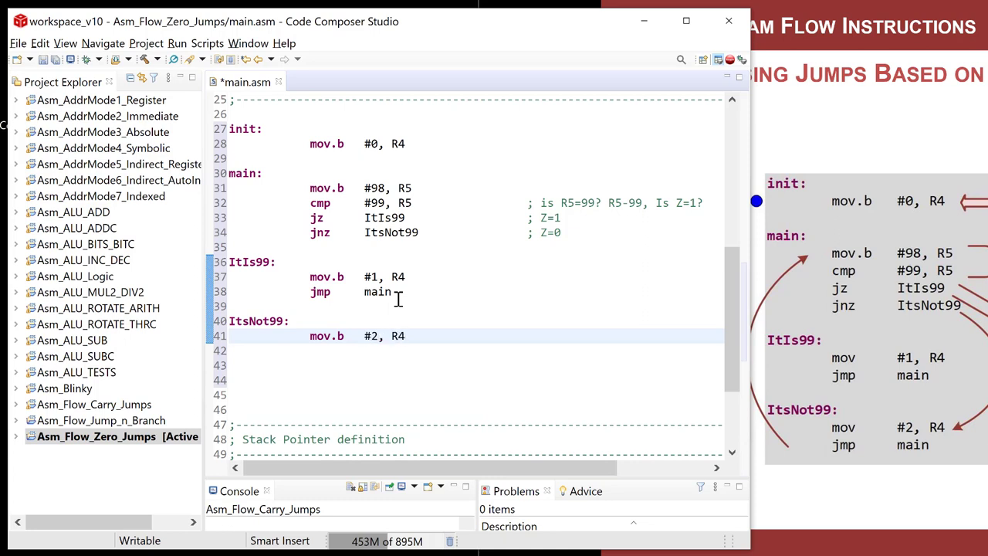
pyautogui.write('jmp')
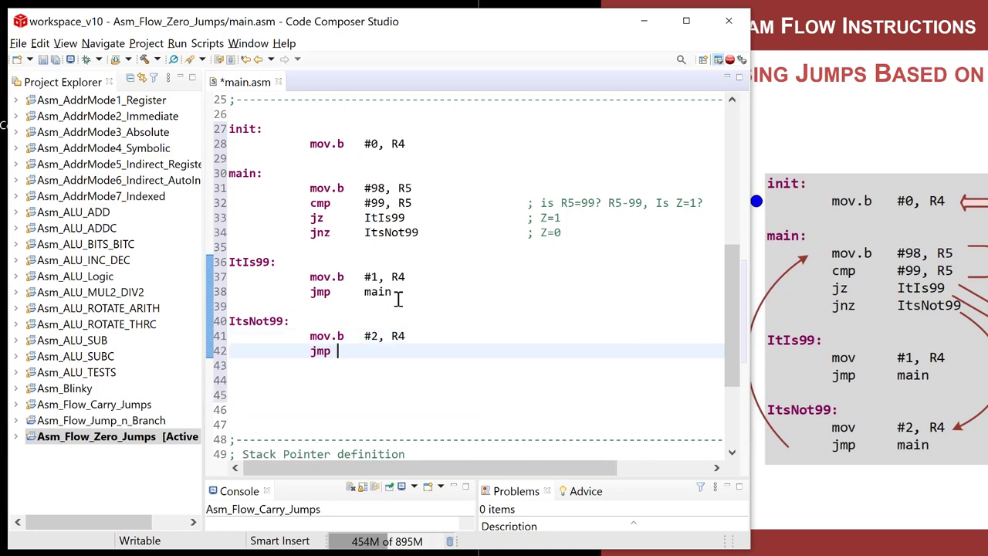
pyautogui.write('main')
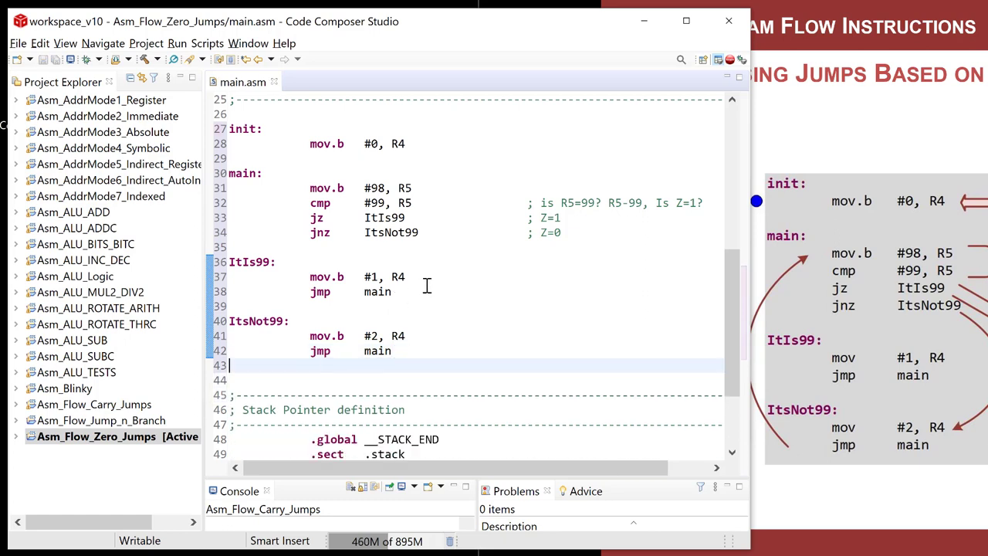
pyautogui.moveTo(88, 60)
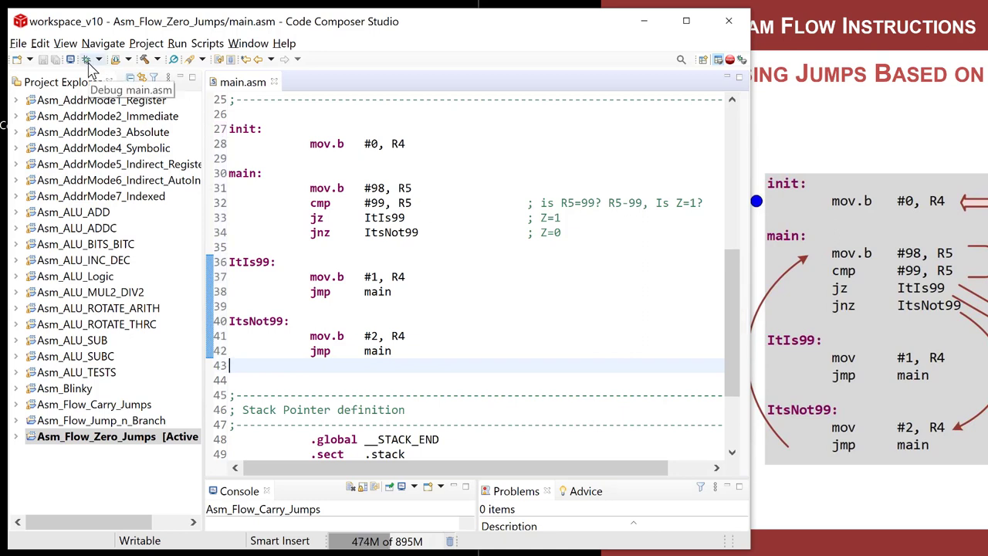
# Step: Build and launch the debugger, then view program memory from address 0x8000
pyautogui.click(87, 59)
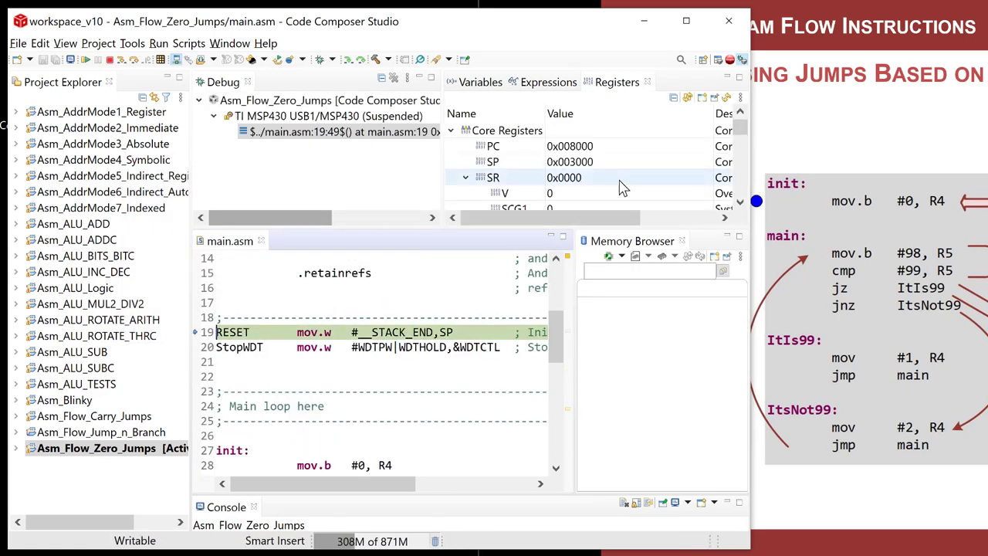
pyautogui.scroll(-3)
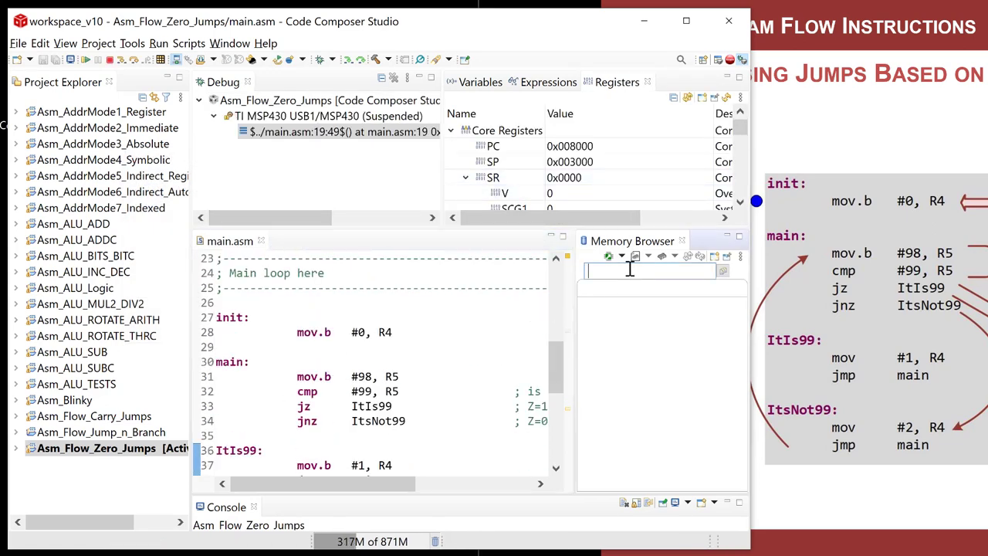
pyautogui.write('0x8000')
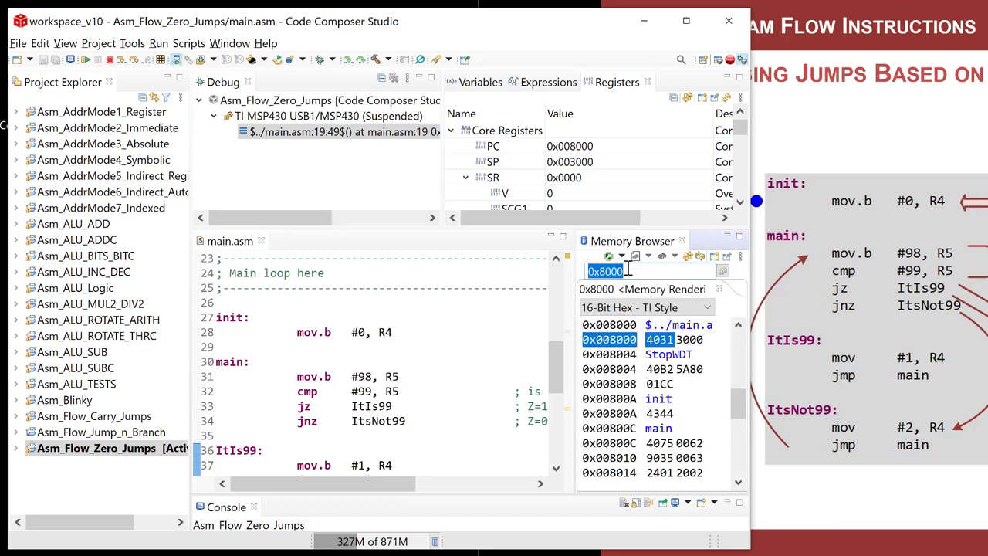
pyautogui.scroll(-3)
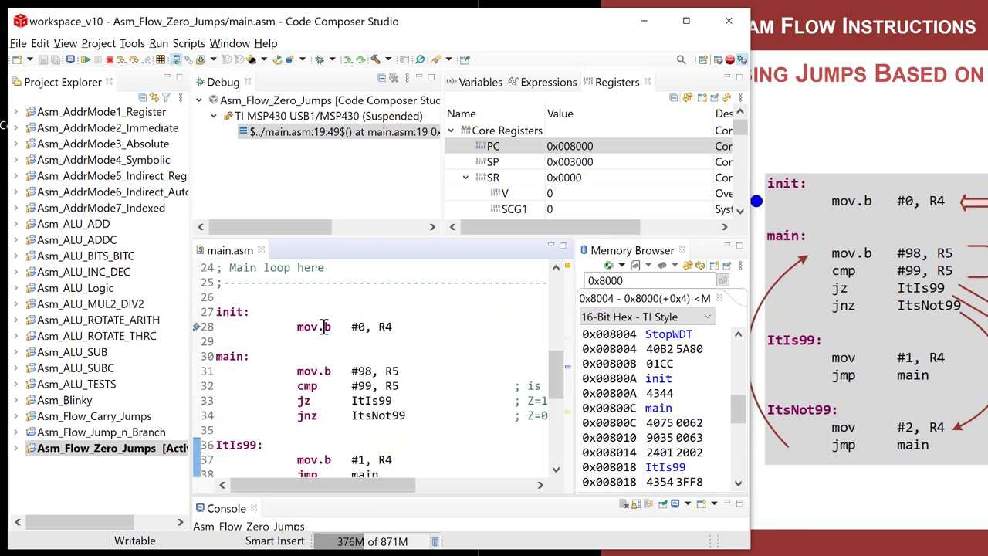
# Step: Run to the init breakpoint and open the R5 register's display options
pyautogui.click(87, 60)
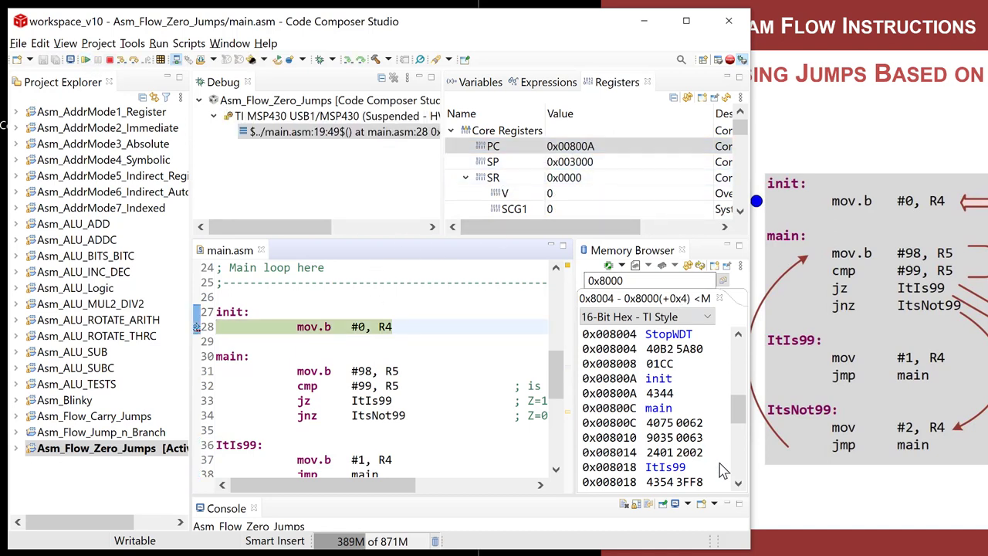
pyautogui.moveTo(666, 392)
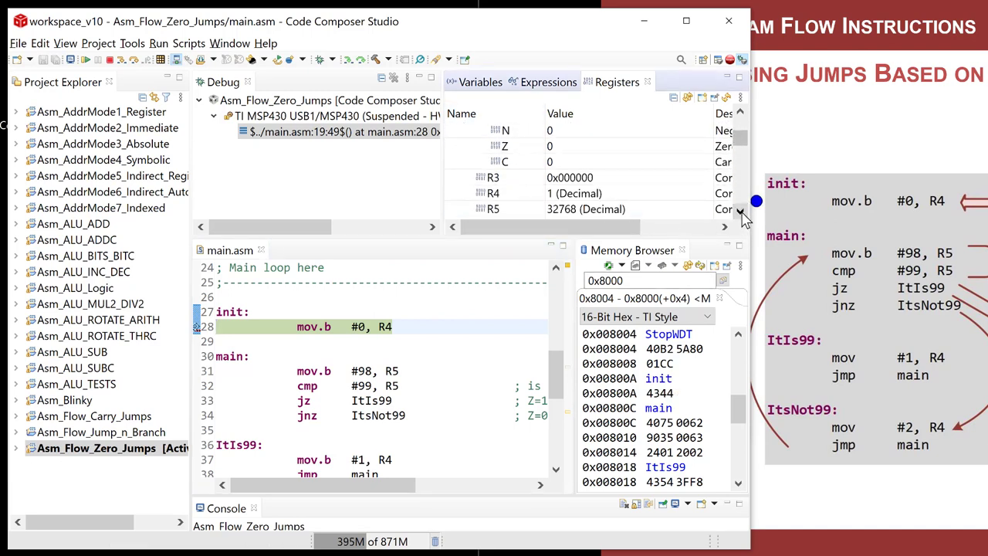
pyautogui.click(492, 193)
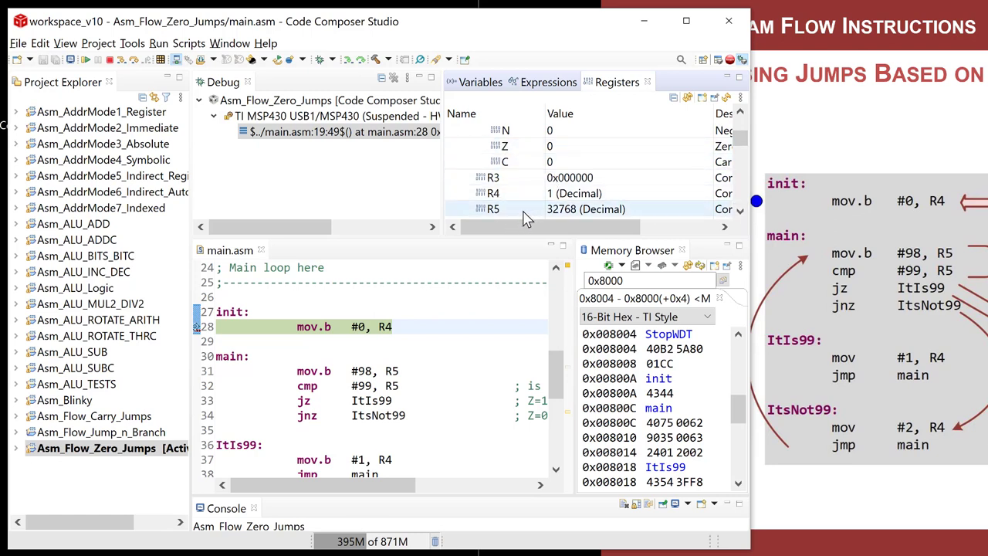
pyautogui.rightClick(492, 208)
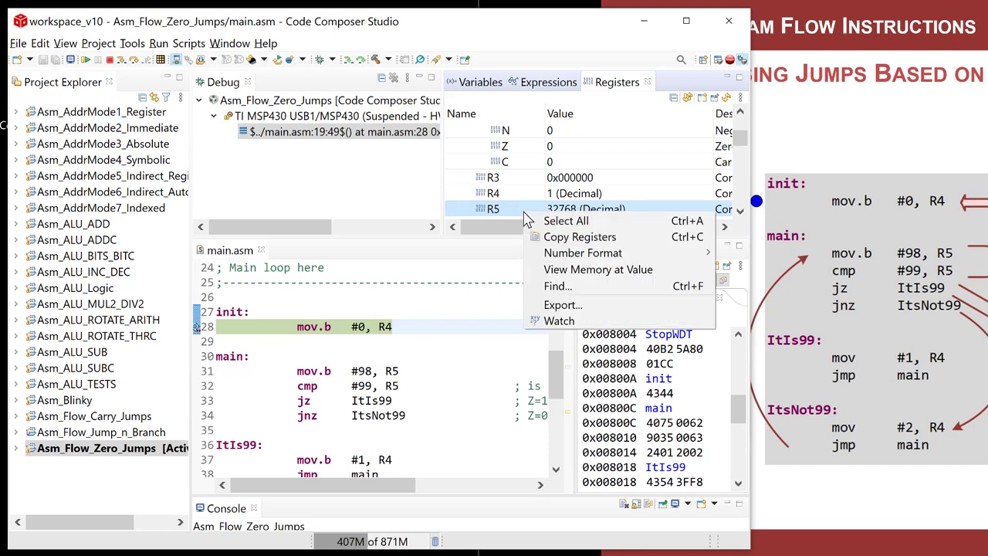
pyautogui.moveTo(583, 252)
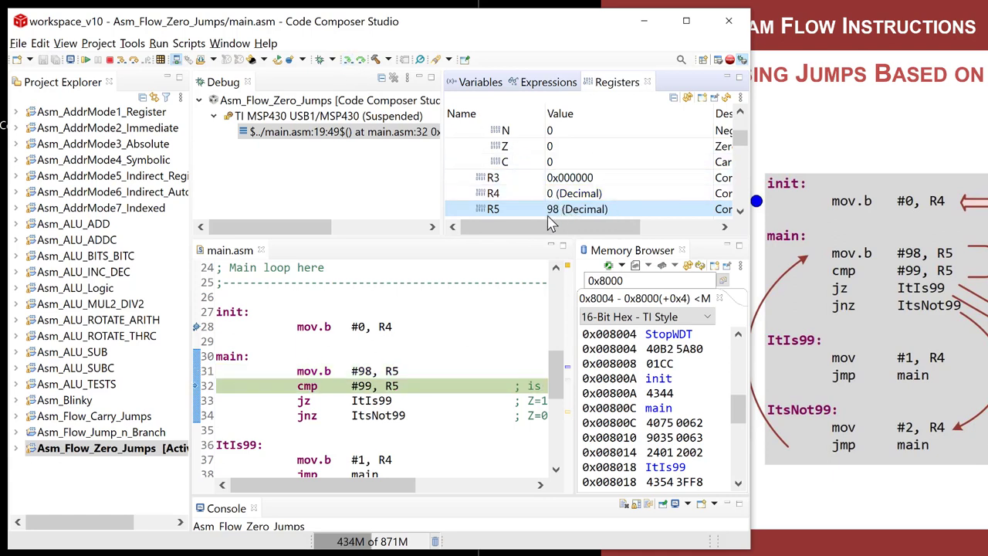
pyautogui.moveTo(405, 500)
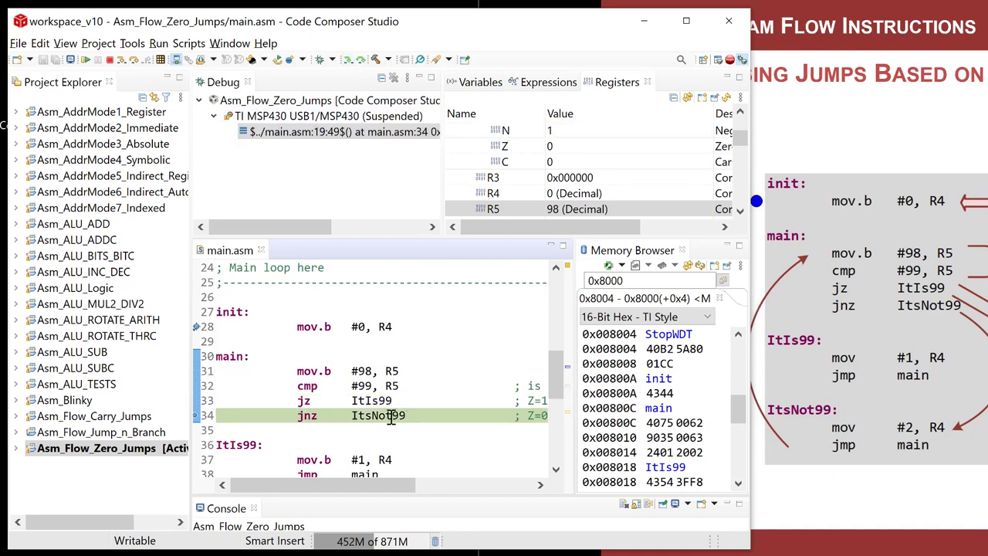
# Step: Step from jnz through the ItsNot99 branch back to main's first line
pyautogui.click(305, 400)
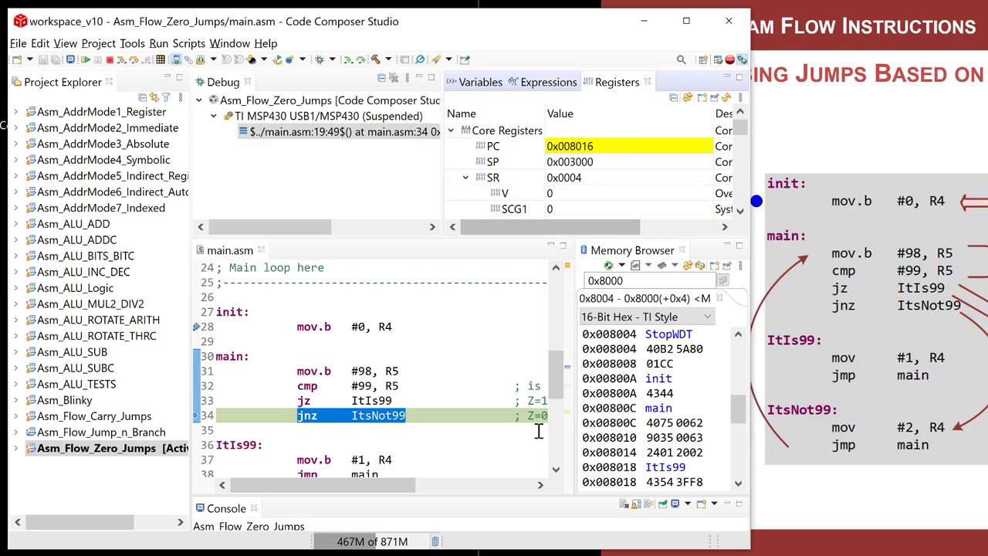
pyautogui.scroll(-3)
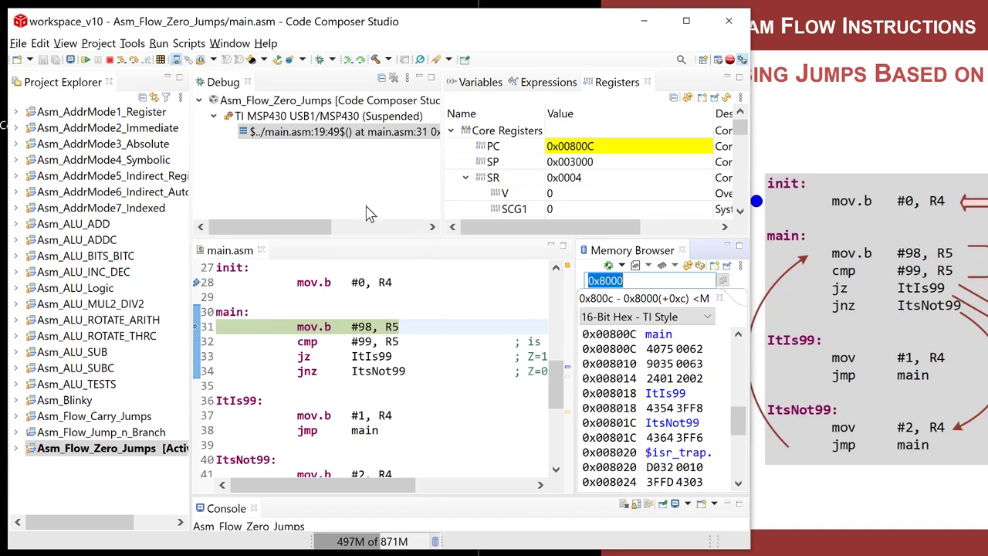
# Step: Terminate debugging and change main's loaded value from 98 to 99
pyautogui.click(111, 59)
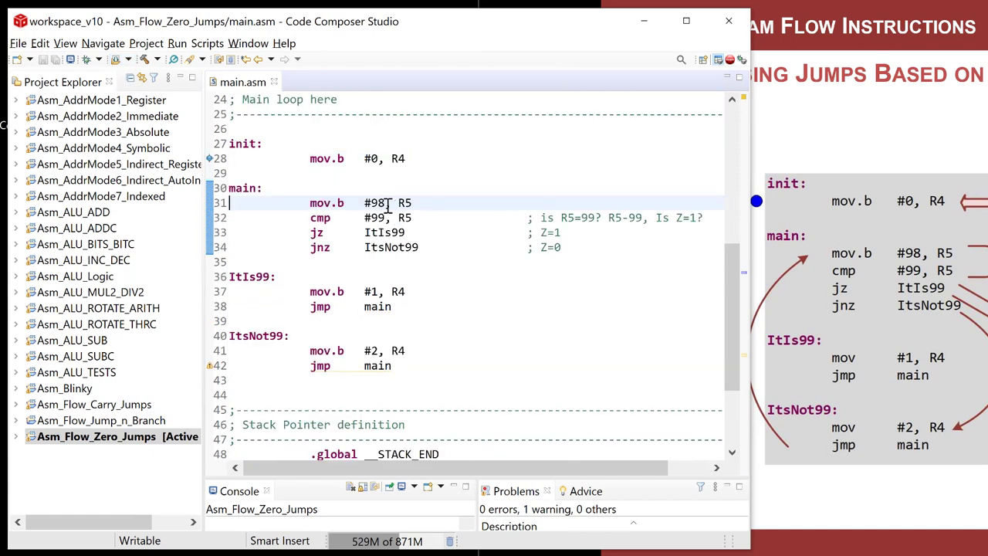
pyautogui.write('99')
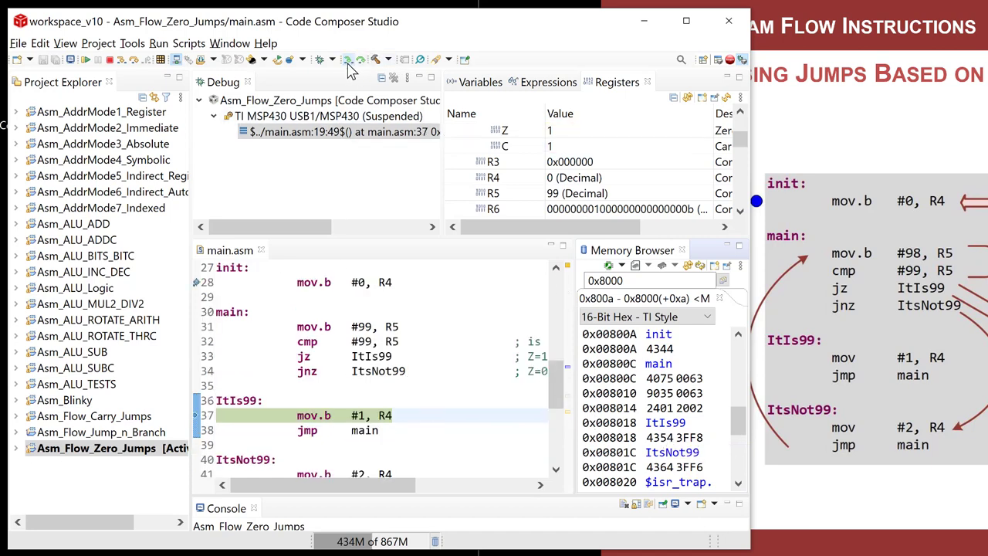
# Step: Step through mov.b #1, R4 and jmp main back to the cmp line at 0x800C
pyautogui.scroll(-3)
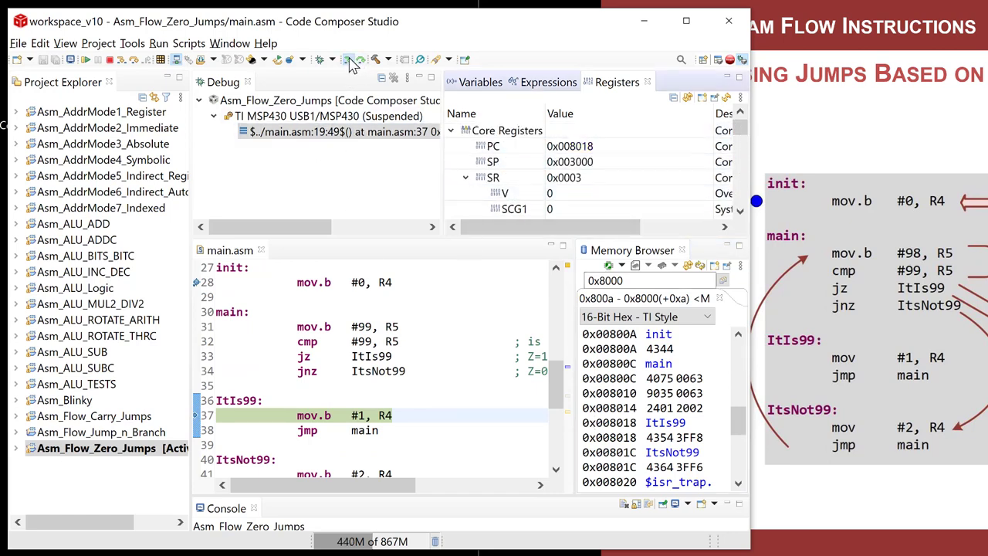
pyautogui.click(363, 60)
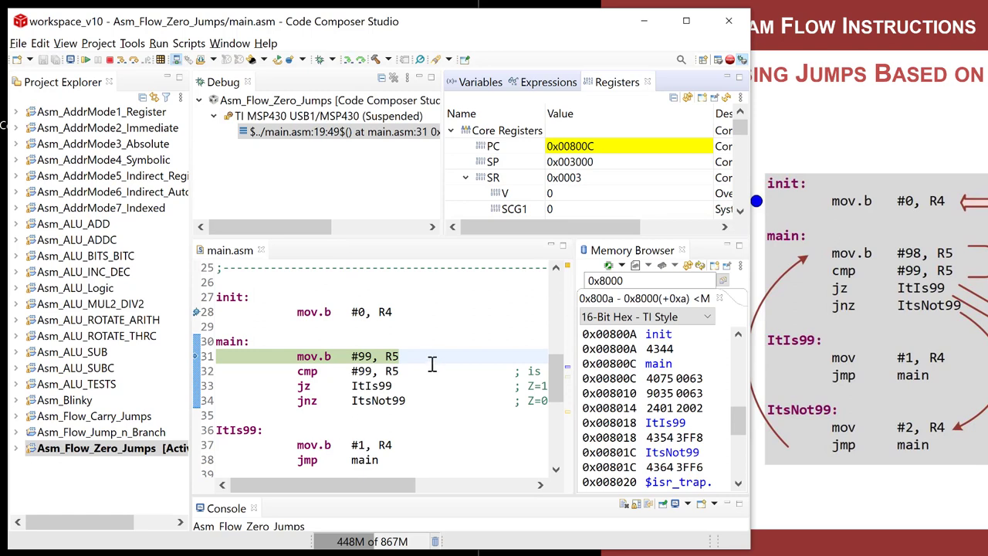
pyautogui.moveTo(359, 289)
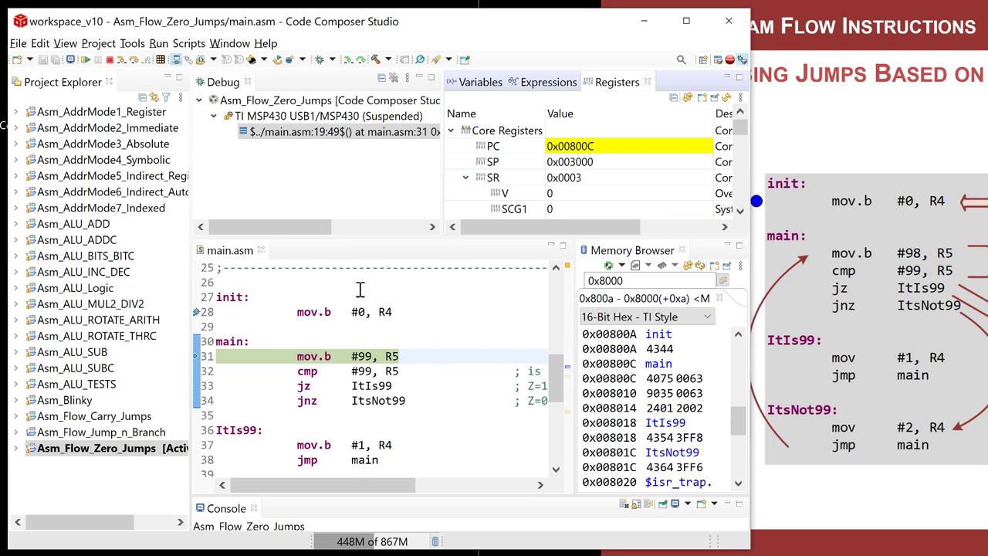
pyautogui.moveTo(312, 301)
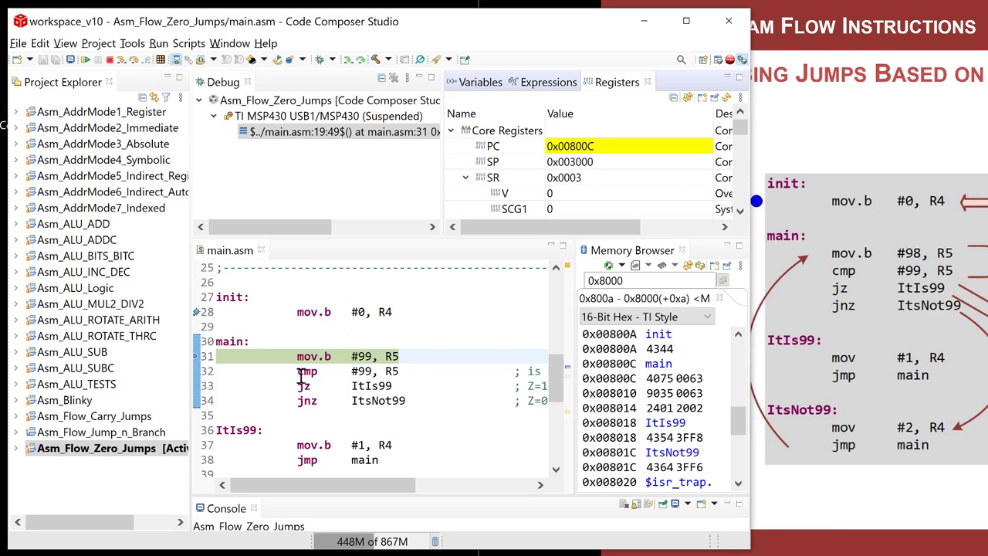
pyautogui.click(347, 371)
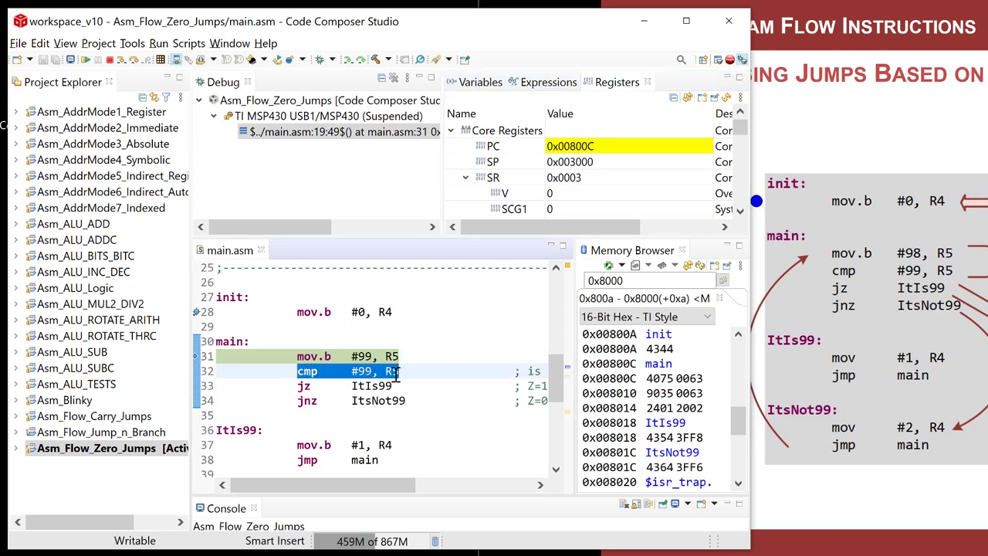